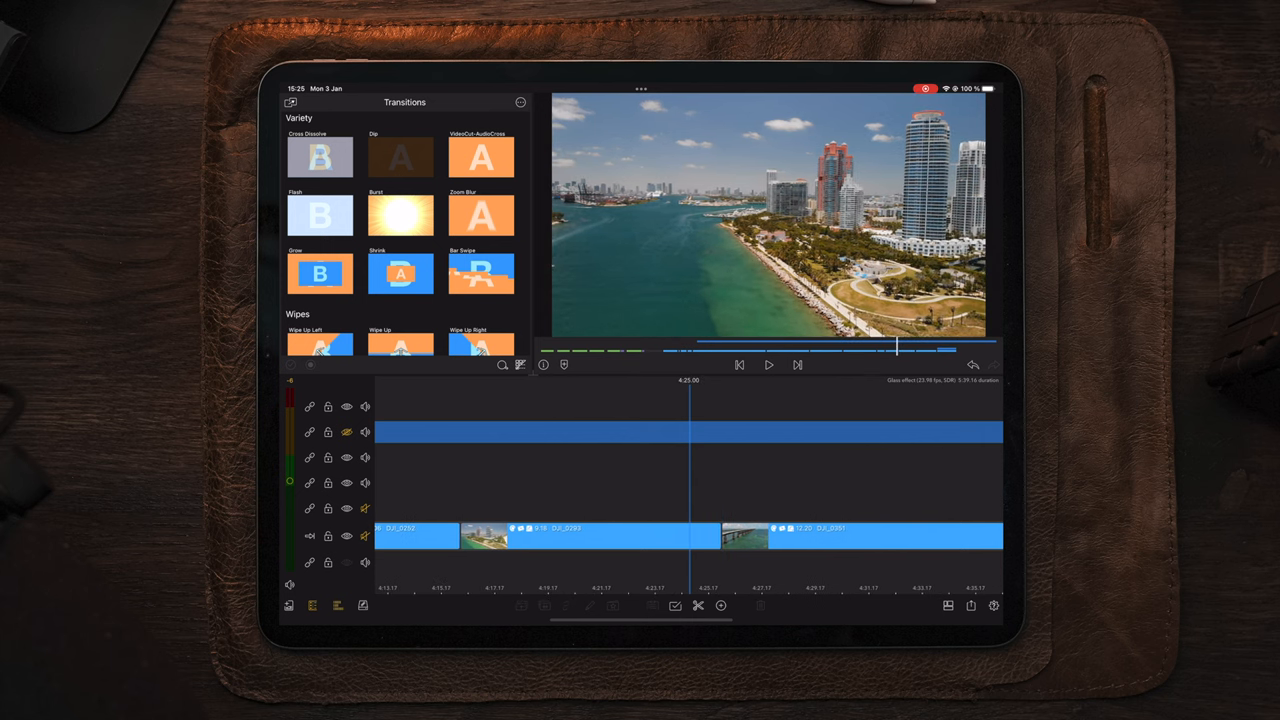
Step: Bring up the Colour & Effects editor for the Miami skyline drone clip
click(768, 364)
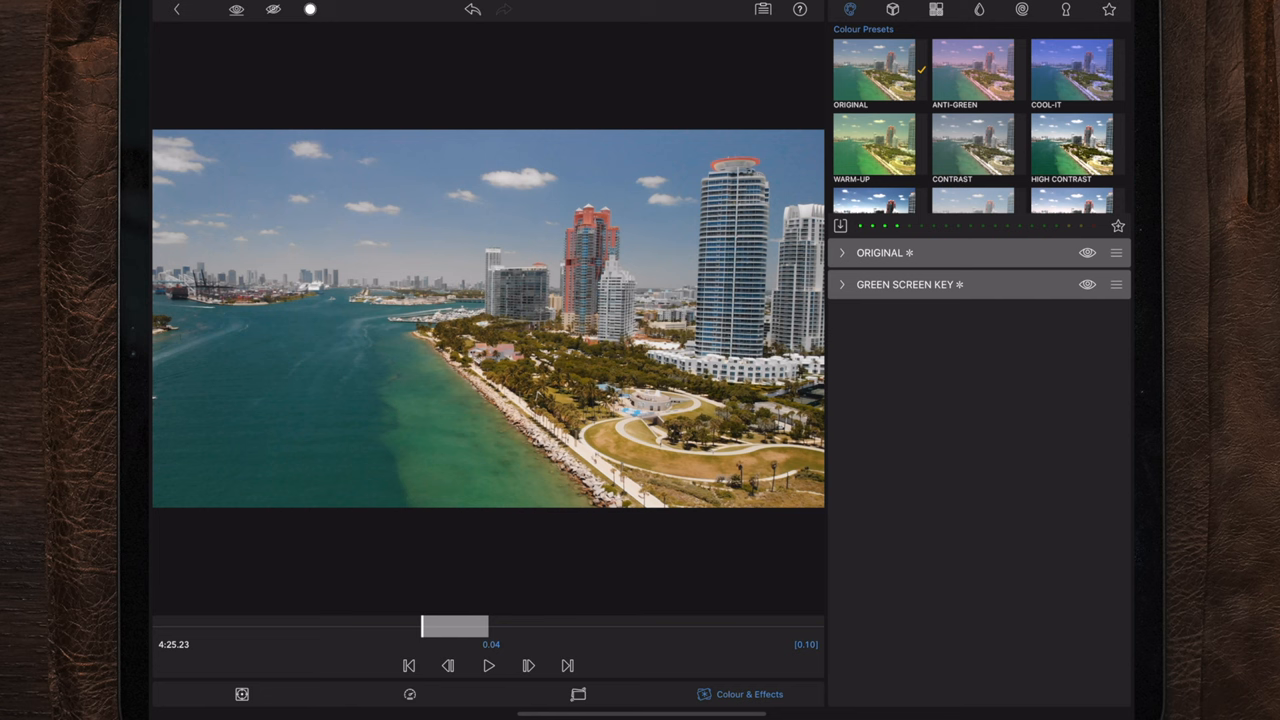
Step: Expand the ORIGINAL colour layer to reveal its Levels and slider adjustments
click(842, 252)
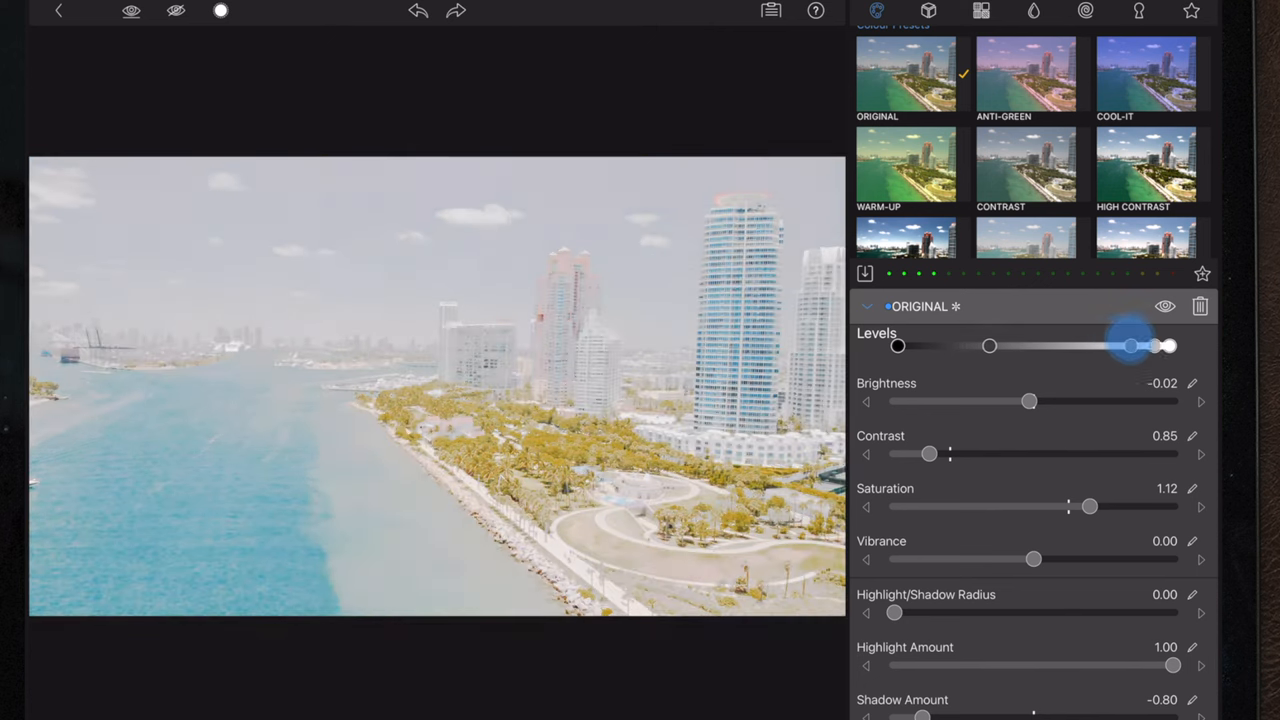
Step: Reset the levels, then raise Brightness to 0.70 and push Levels until the shot is nearly white
click(418, 12)
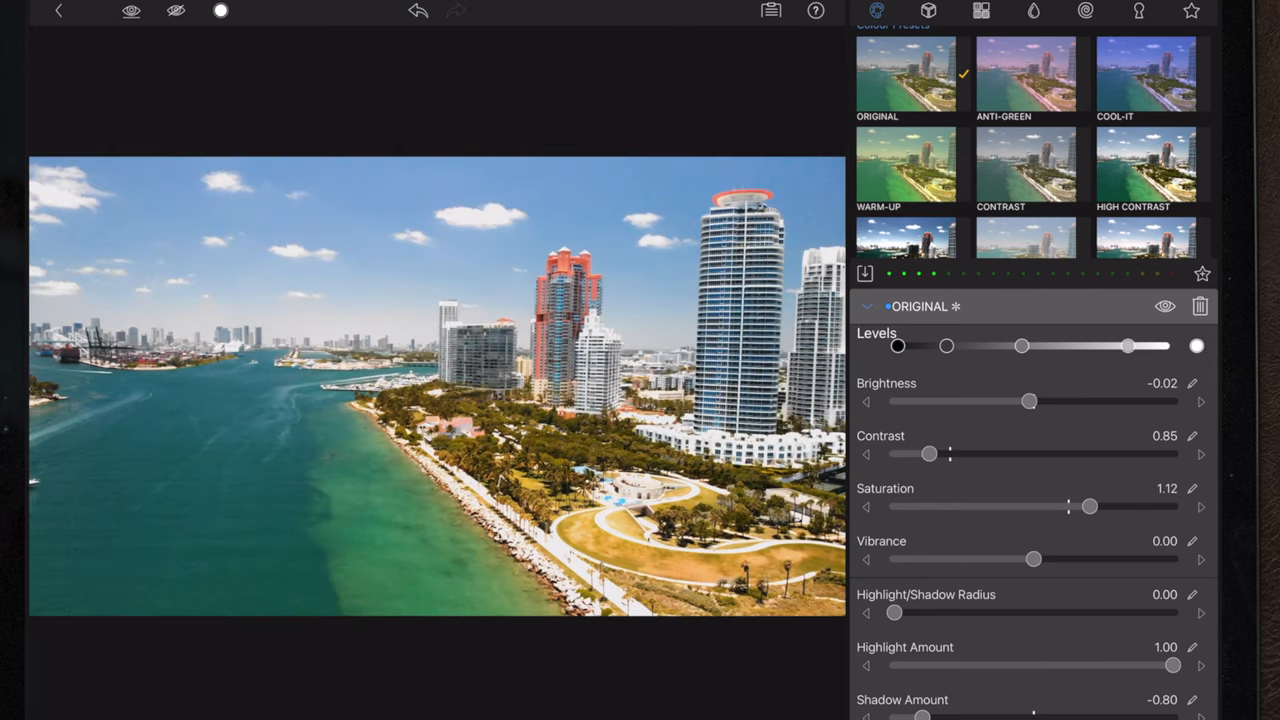
drag(1030, 400, 1060, 400)
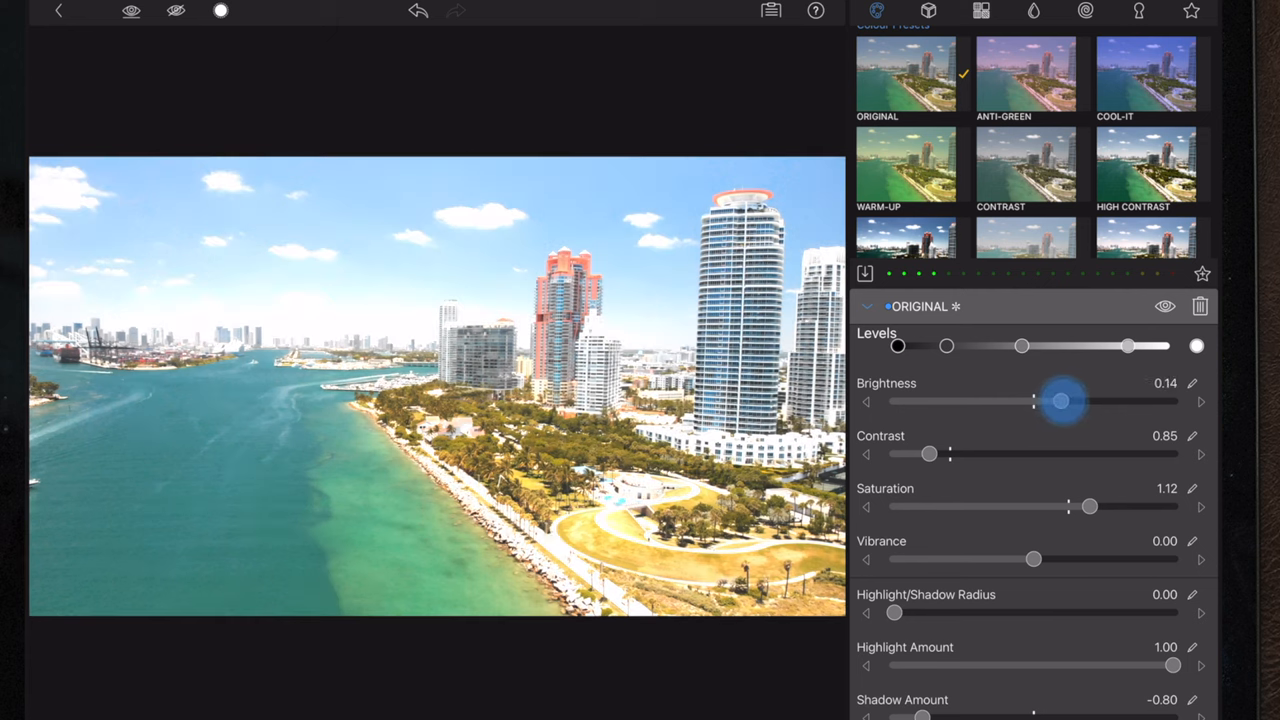
drag(1060, 400, 1150, 400)
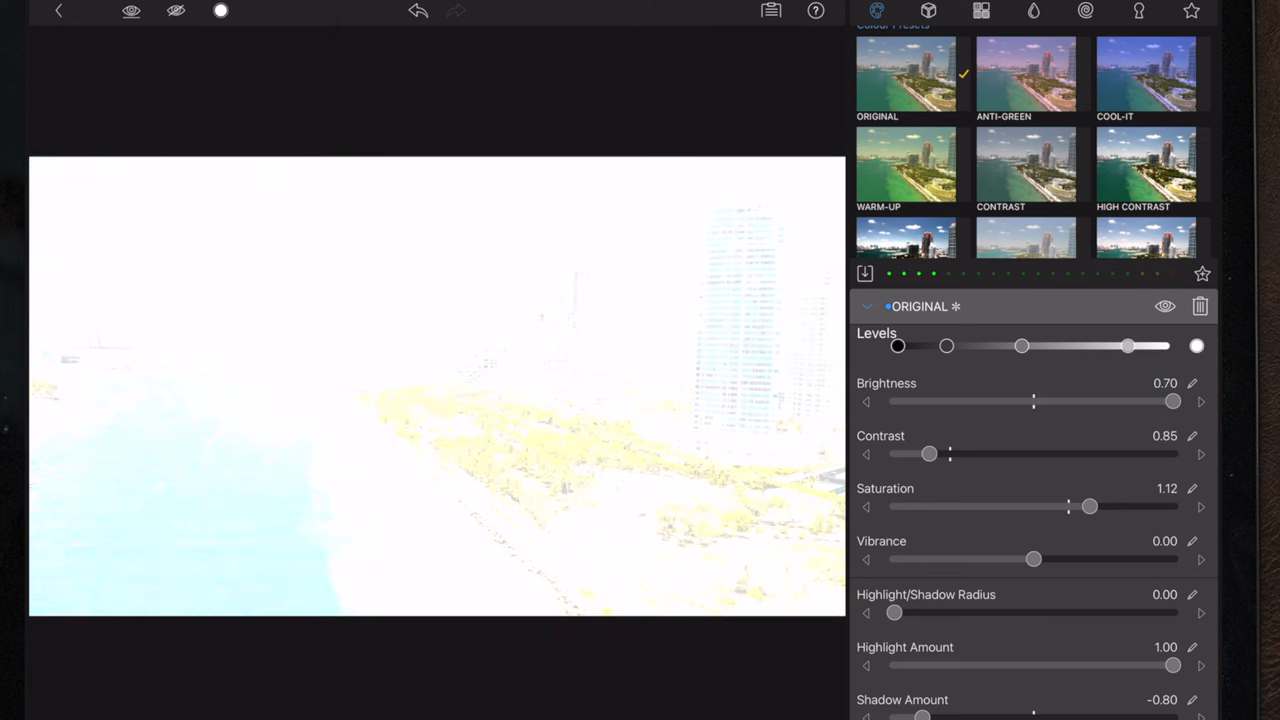
drag(1128, 346, 1078, 346)
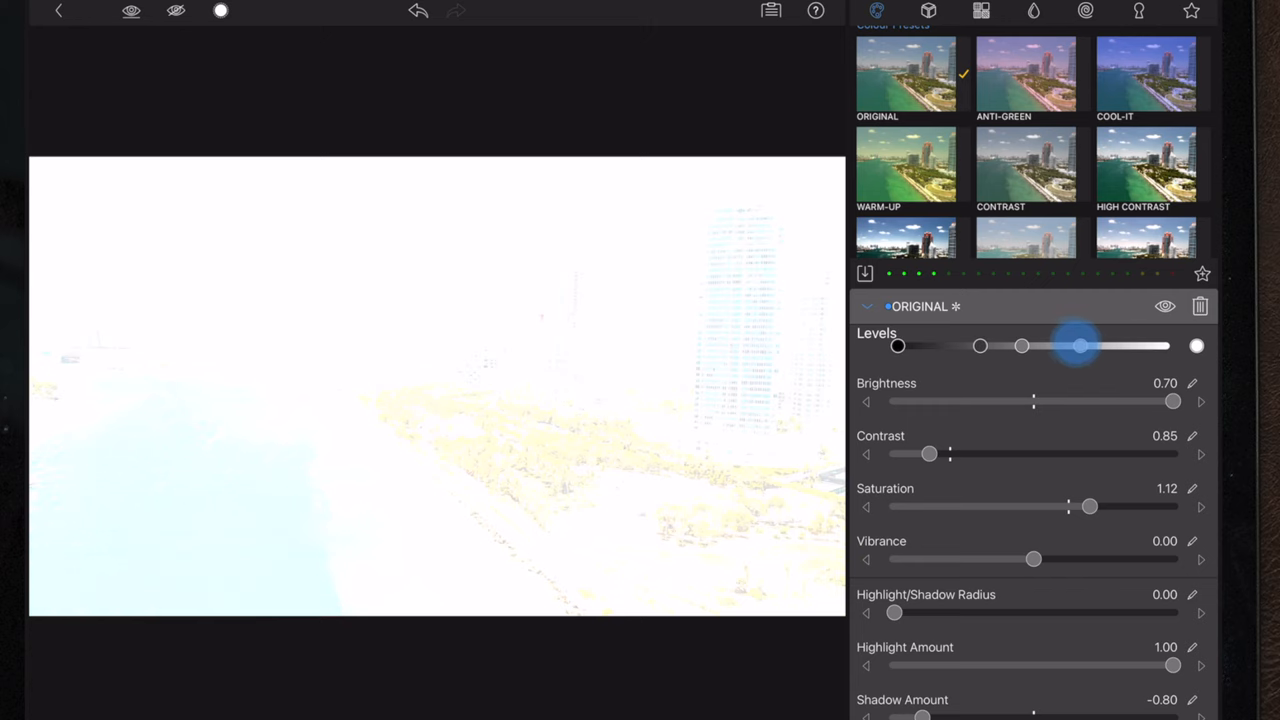
drag(1078, 344, 1122, 344)
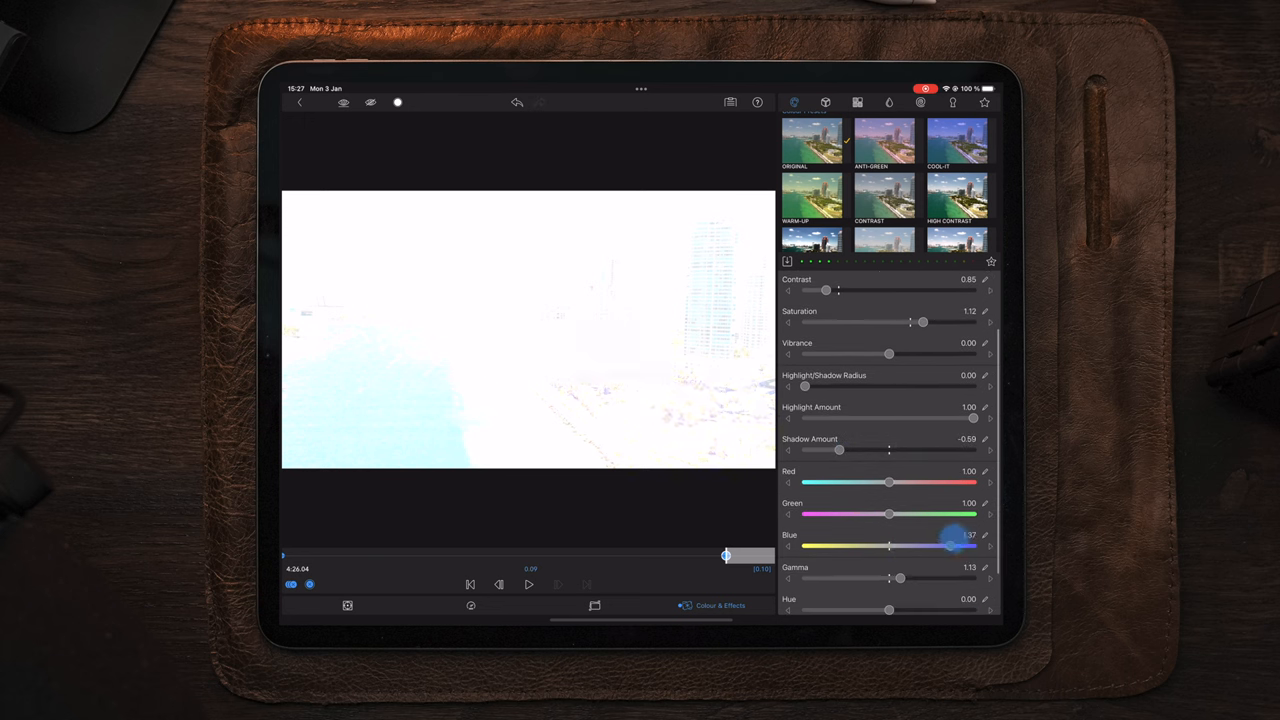
Step: Return Blue to 1.00 and lower Gamma to about 0.68, keeping the near-white flash frame
drag(950, 544, 932, 546)
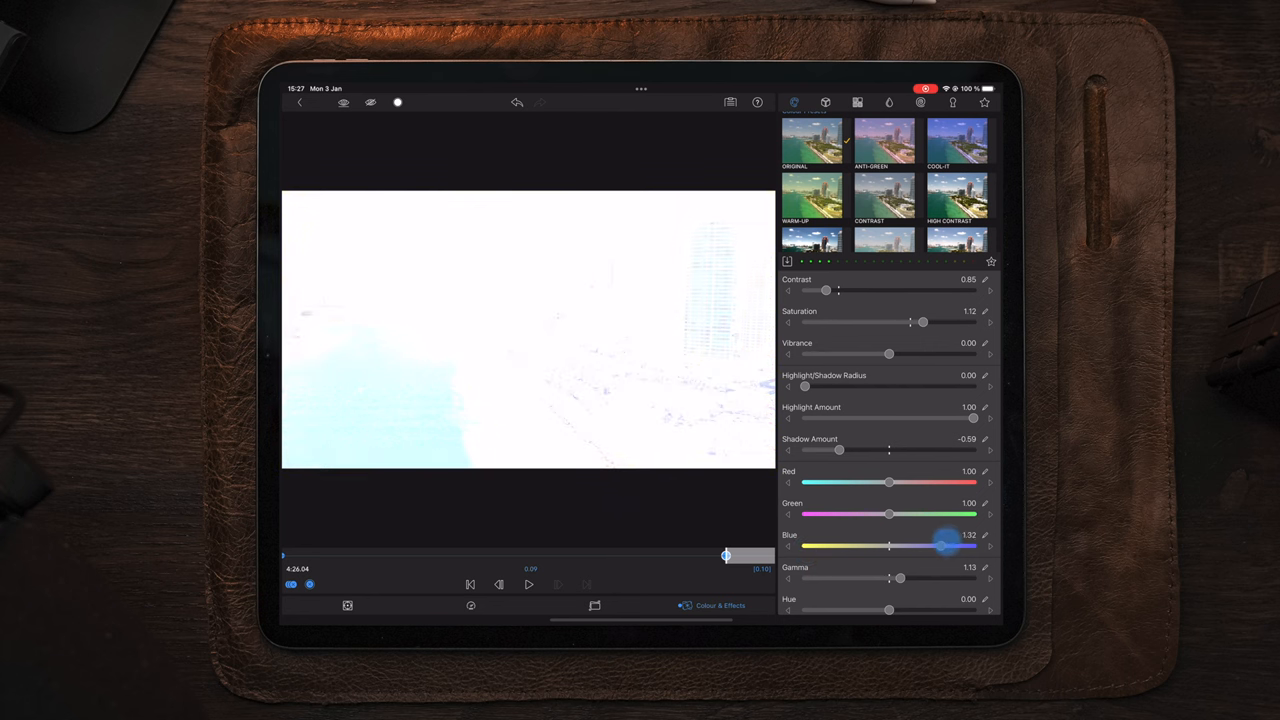
drag(944, 546, 890, 546)
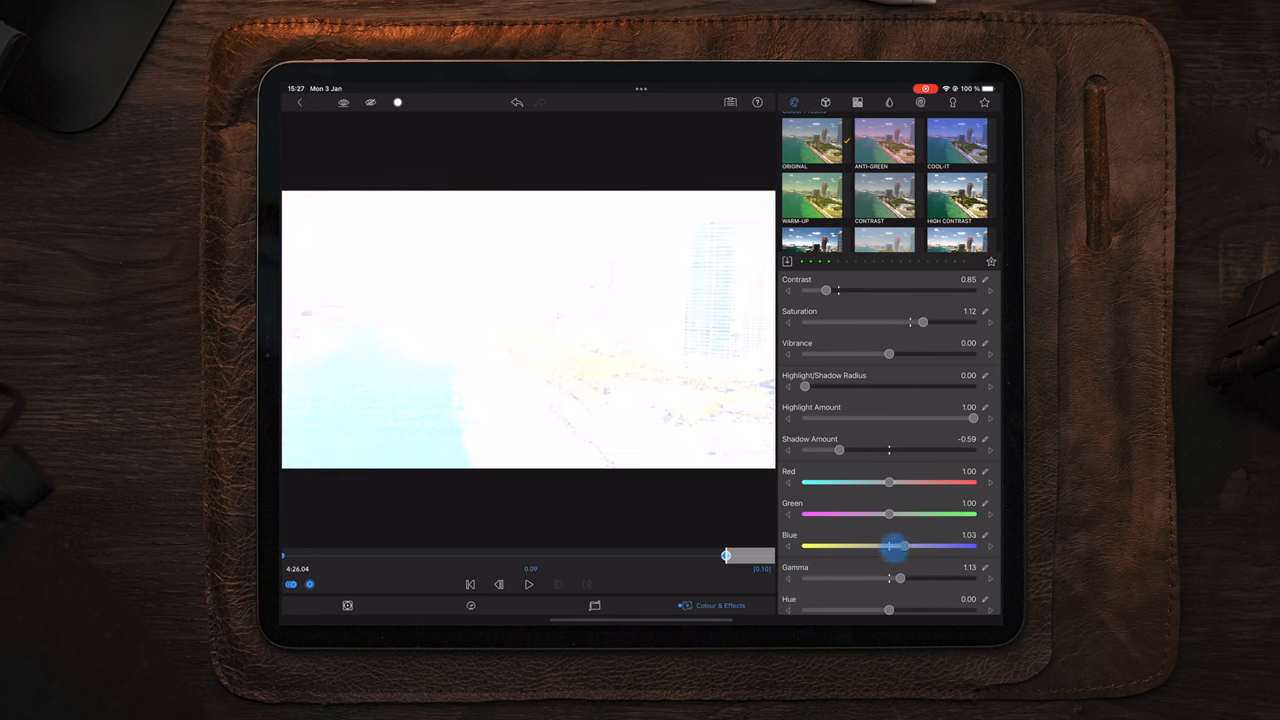
drag(896, 546, 888, 546)
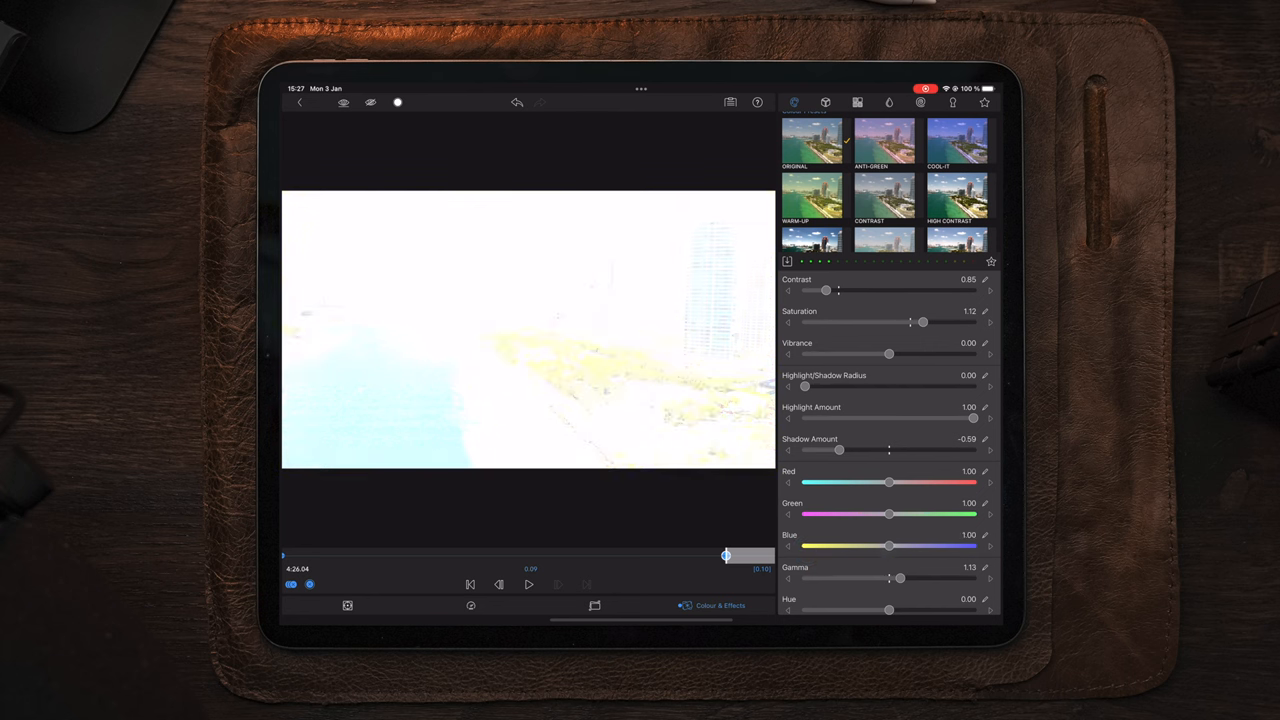
drag(900, 580, 844, 580)
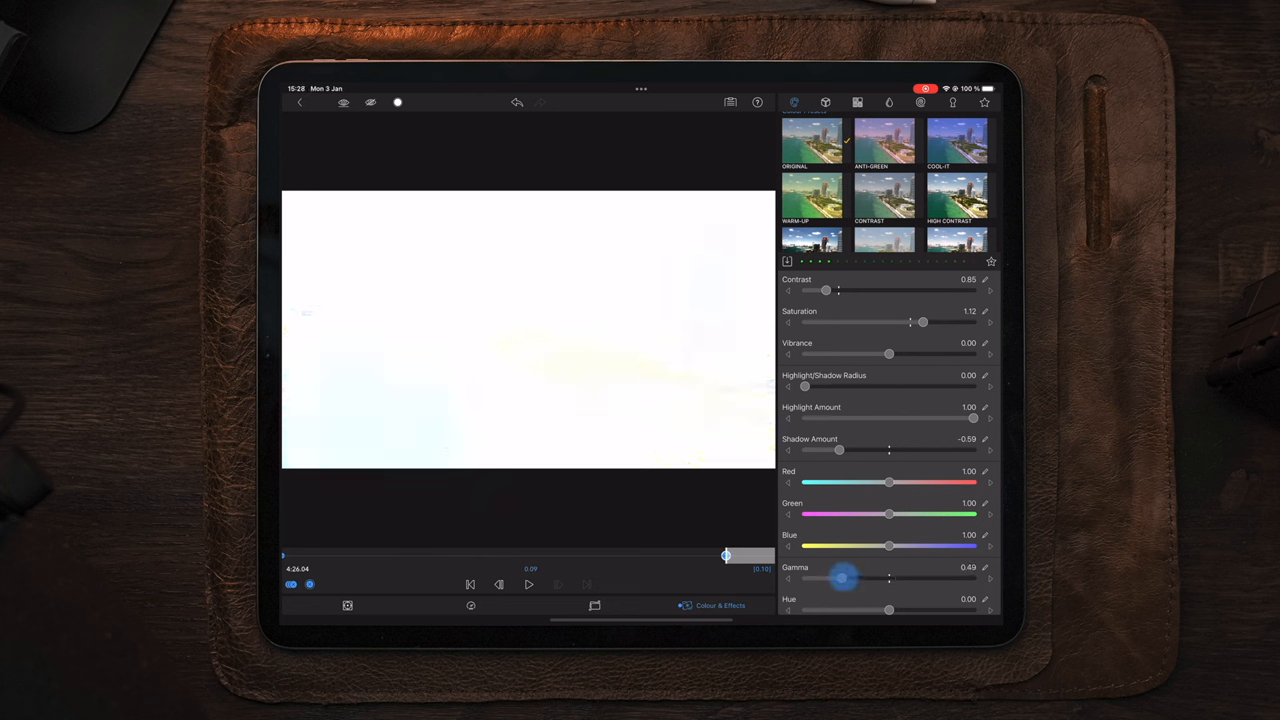
drag(844, 580, 864, 580)
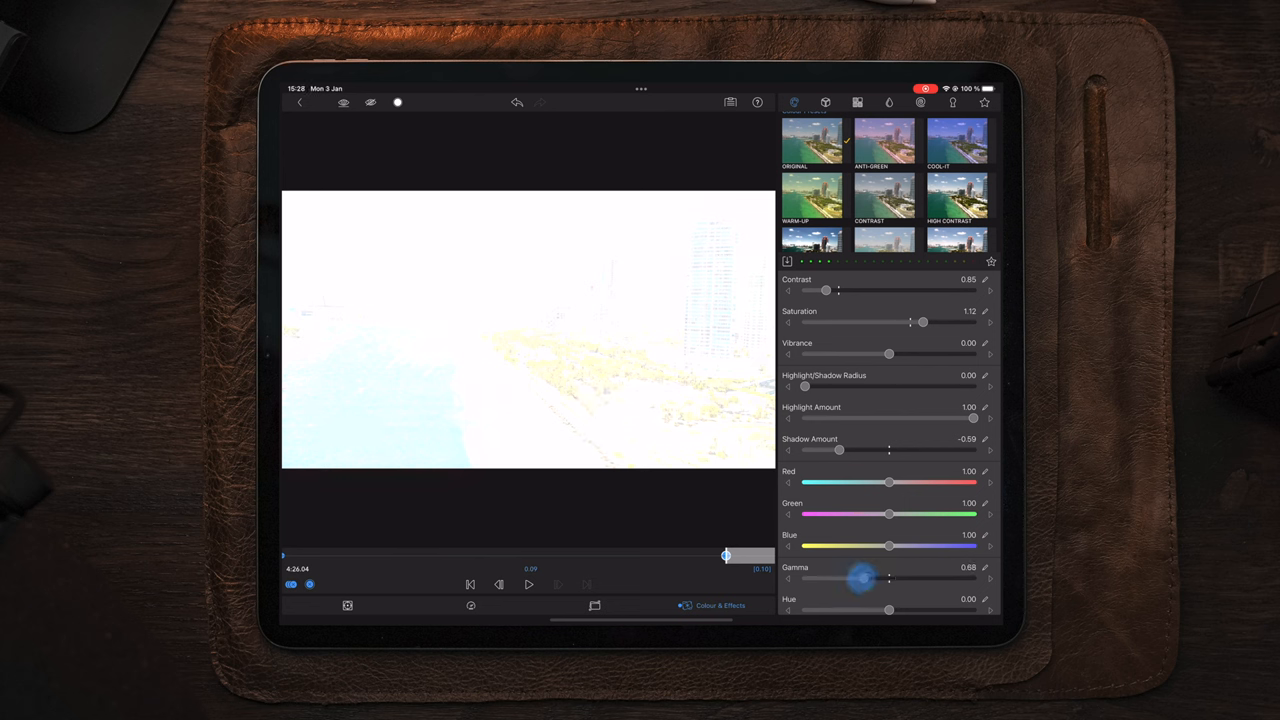
drag(864, 580, 858, 580)
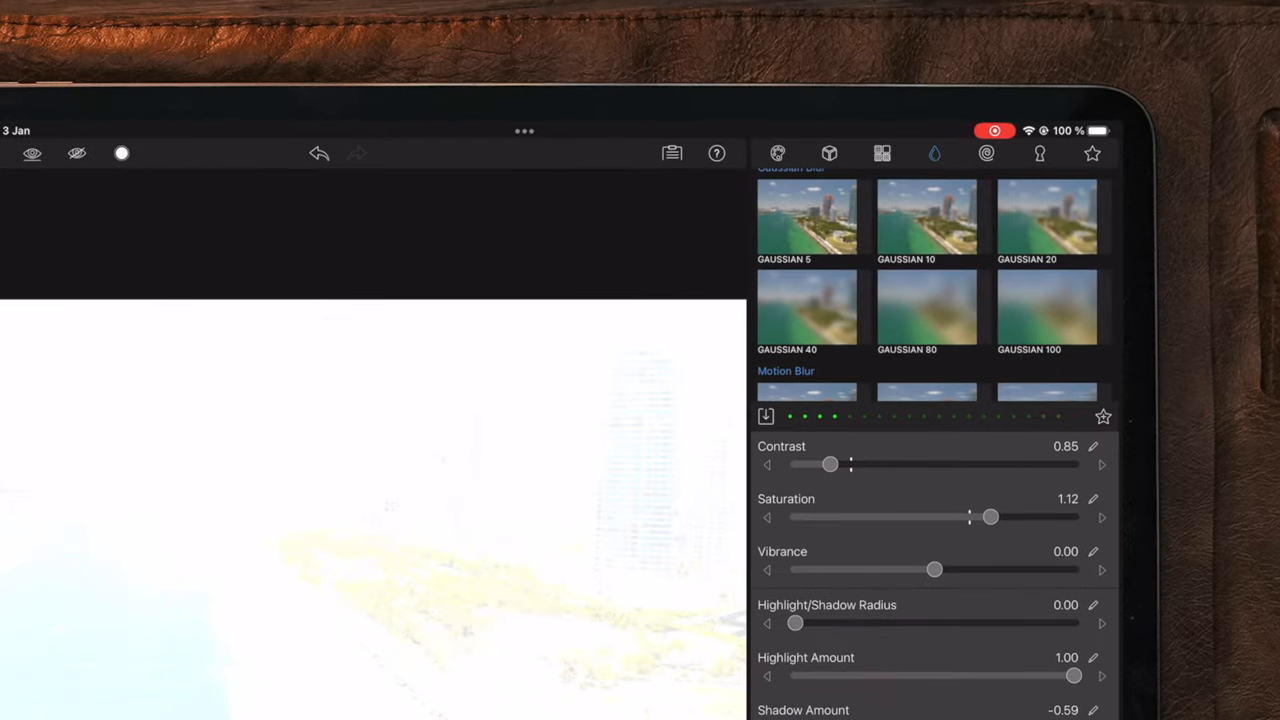
Step: Add the Gaussian 20 blur preset at radius 20 and scrub the clip to preview the blurred skyline
click(926, 216)
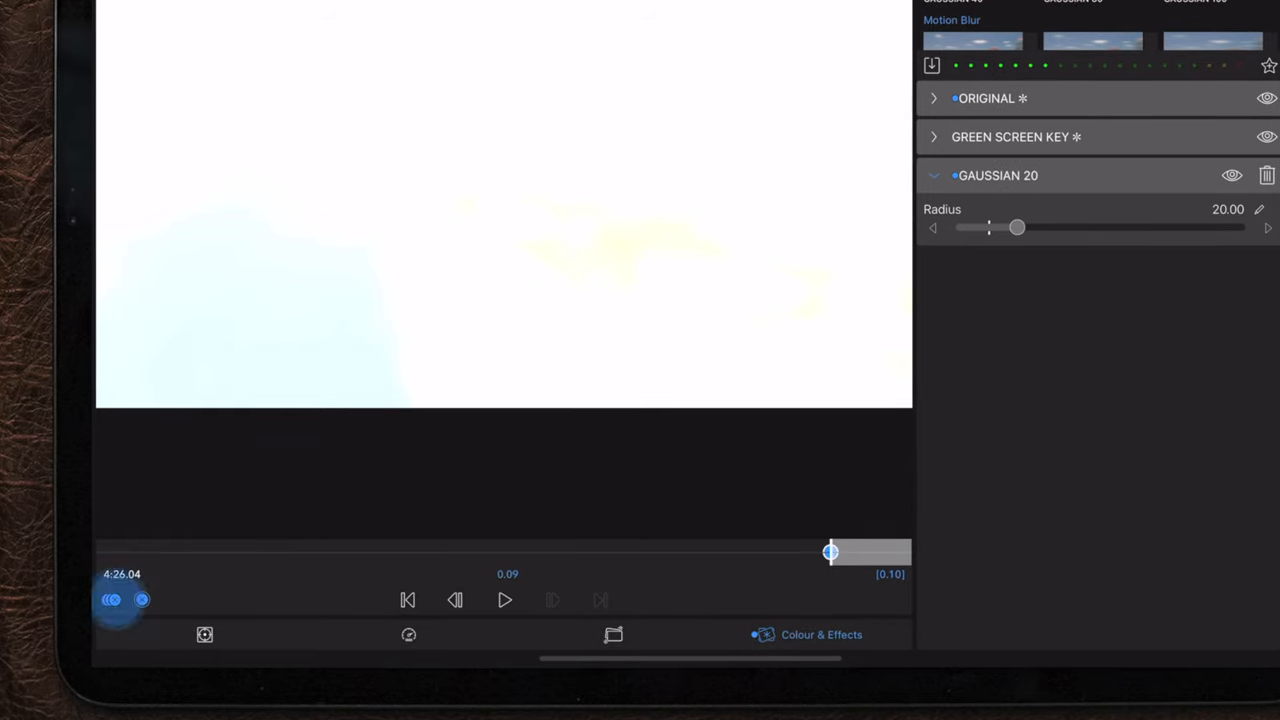
drag(830, 552, 104, 552)
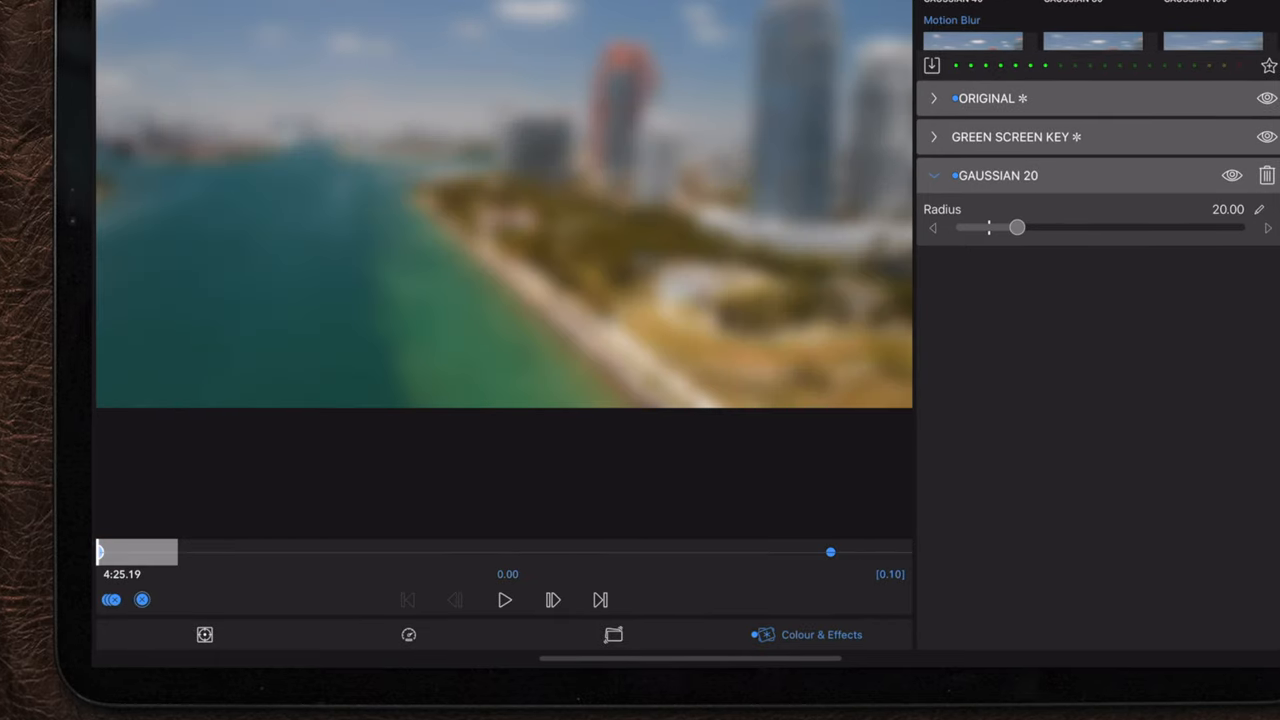
drag(1016, 228, 960, 228)
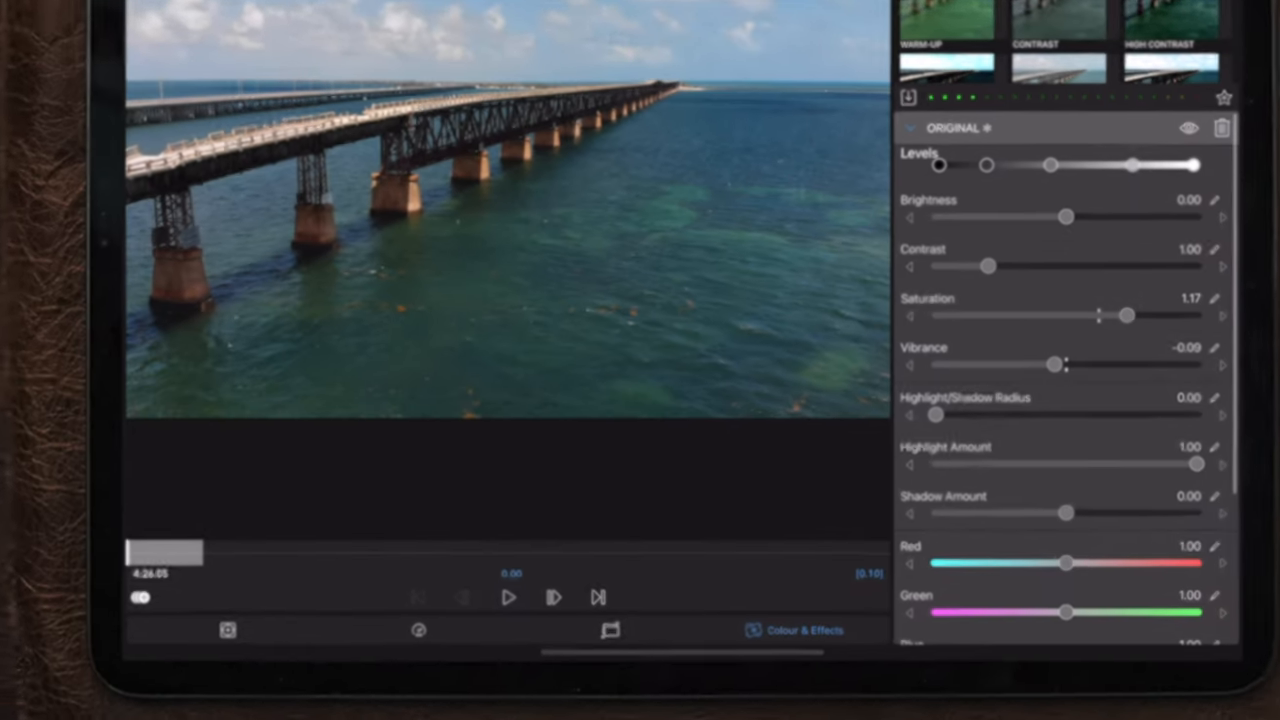
Step: Scrub through the bridge clip, raise its Brightness to 0.70 and push Levels to wash it nearly white
drag(164, 552, 300, 552)
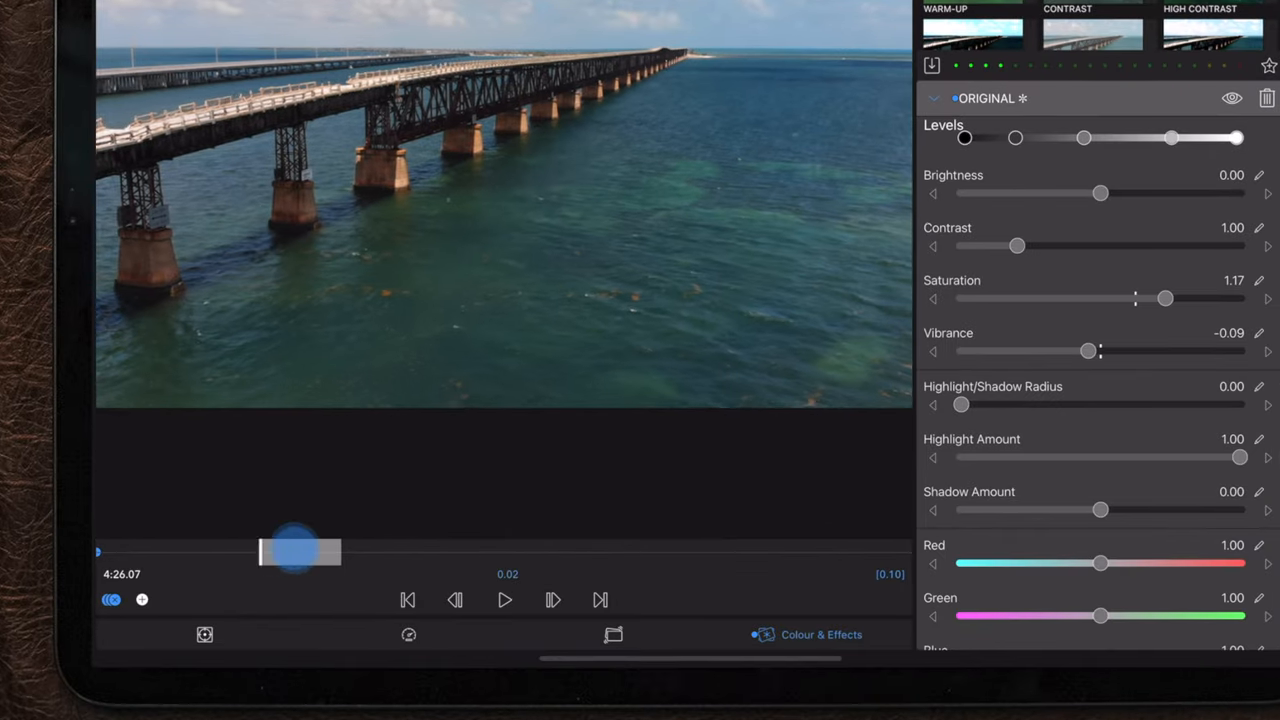
drag(300, 552, 830, 552)
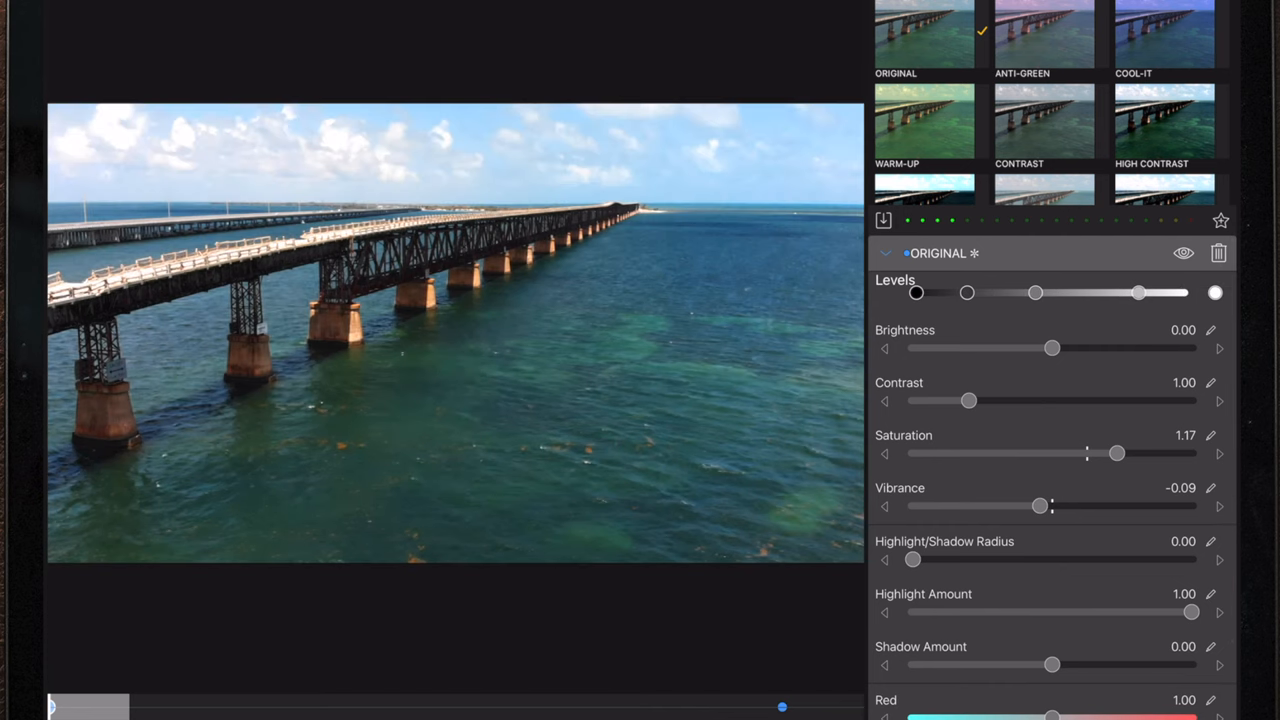
drag(1052, 348, 1148, 348)
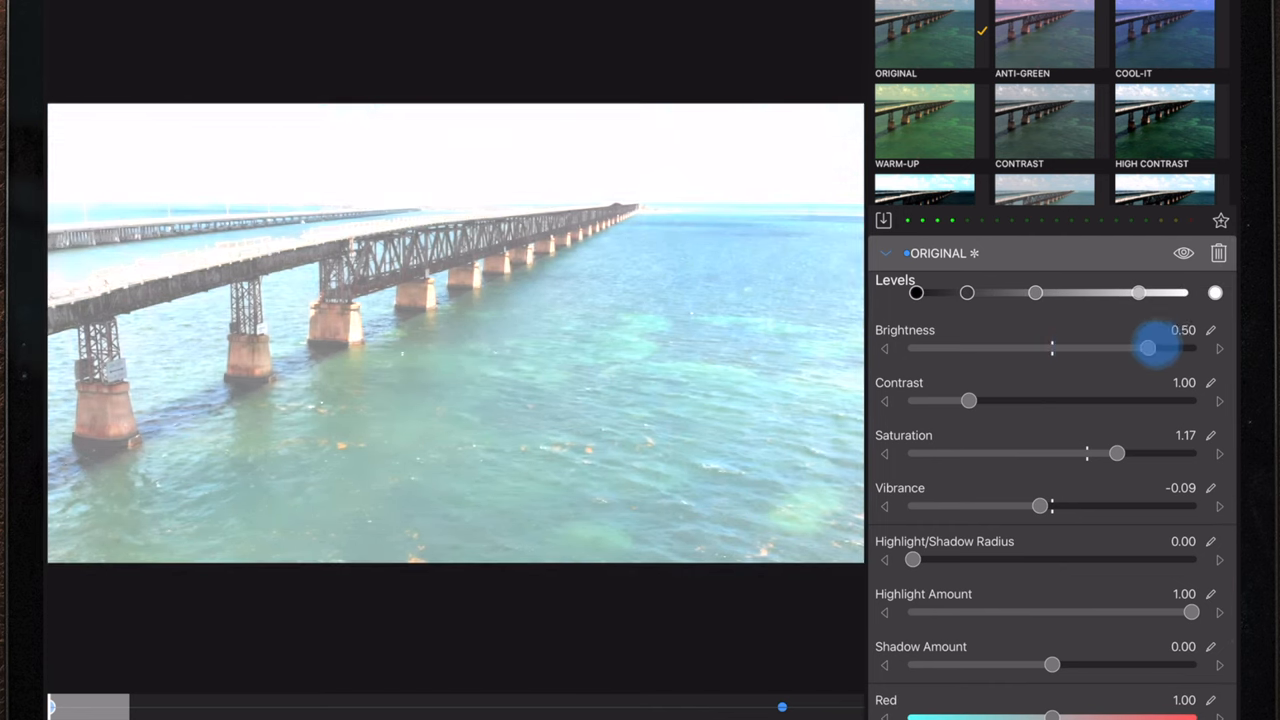
drag(1148, 348, 1192, 348)
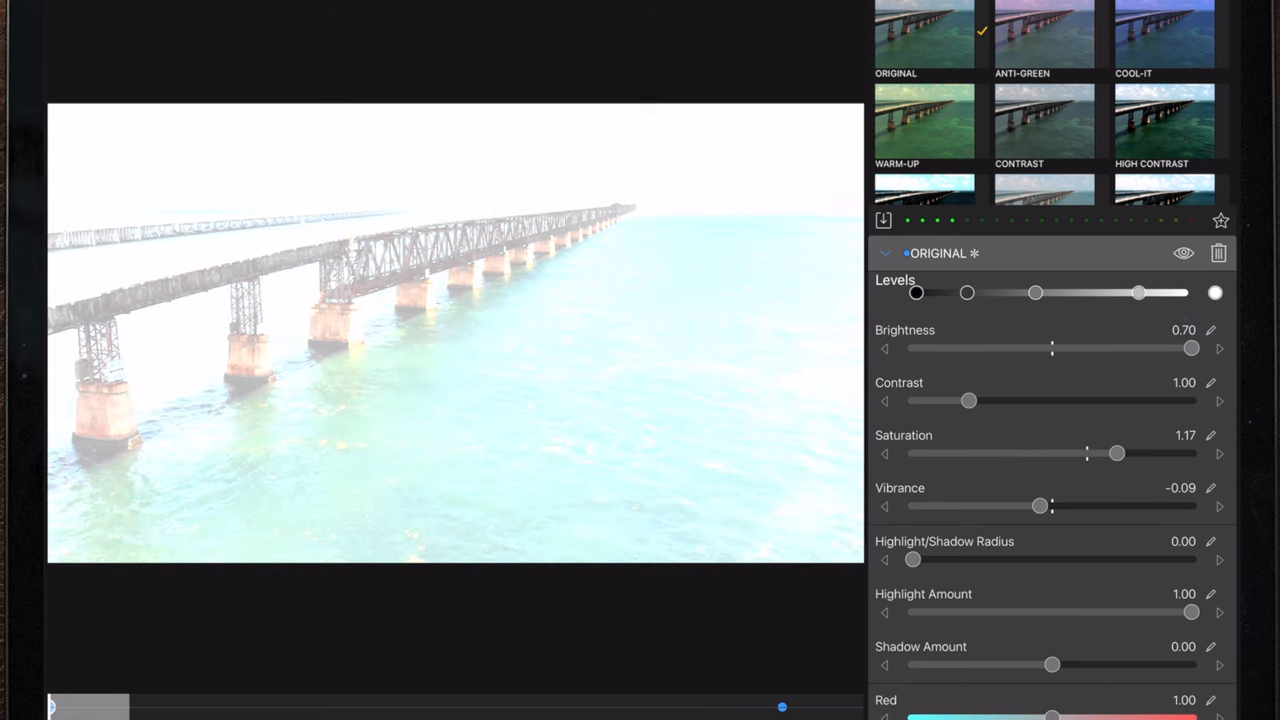
drag(1036, 292, 1060, 292)
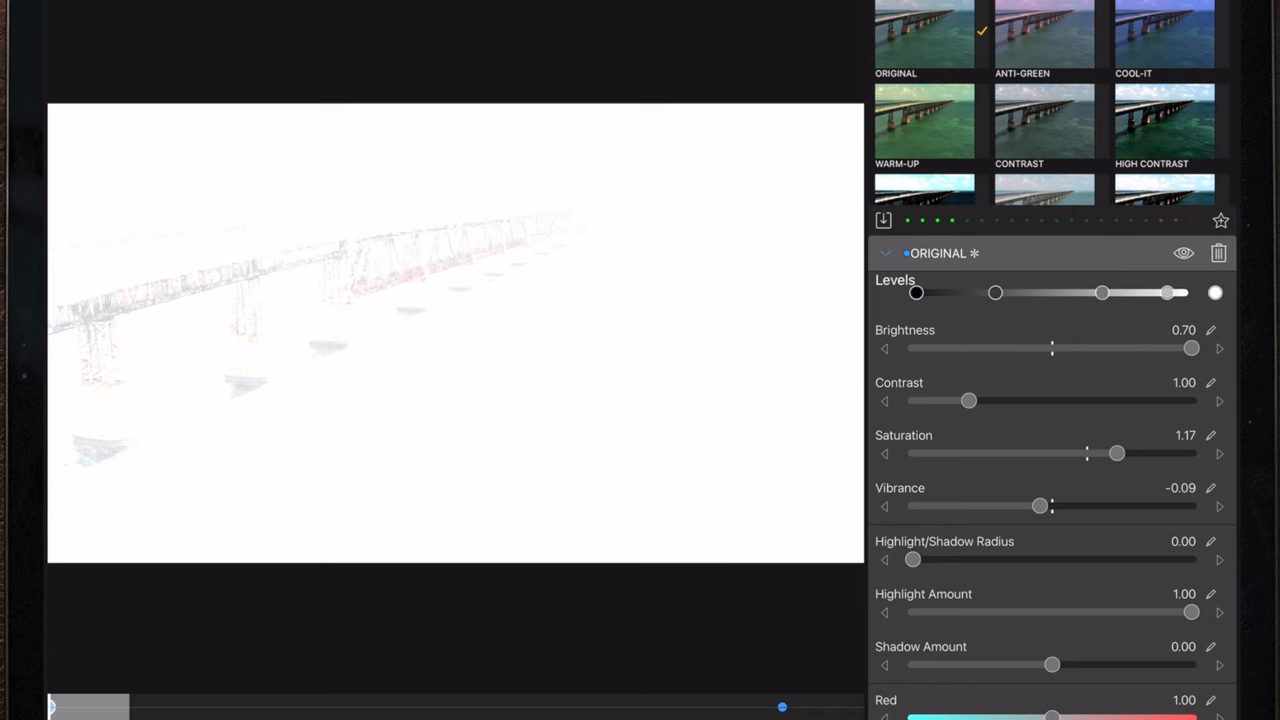
scroll(down, 3)
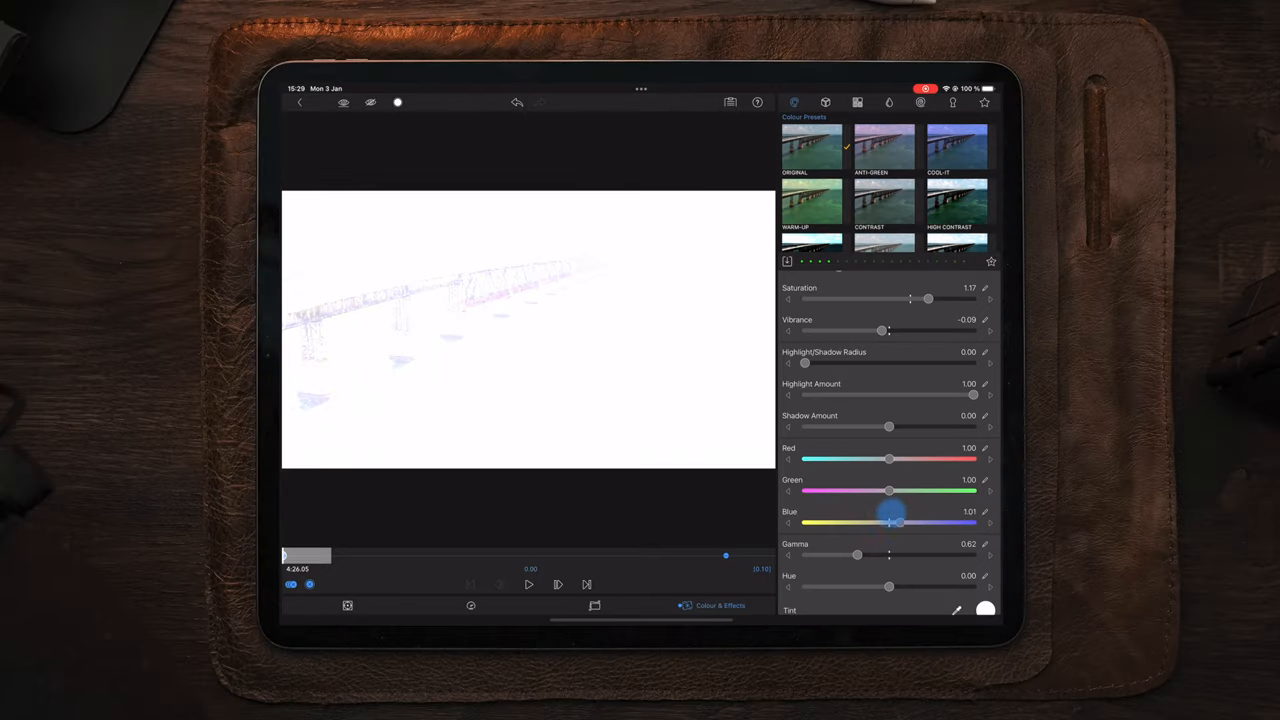
Step: Fine-tune the bridge clip's Blue slider while keeping the near-white flash
drag(890, 522, 902, 522)
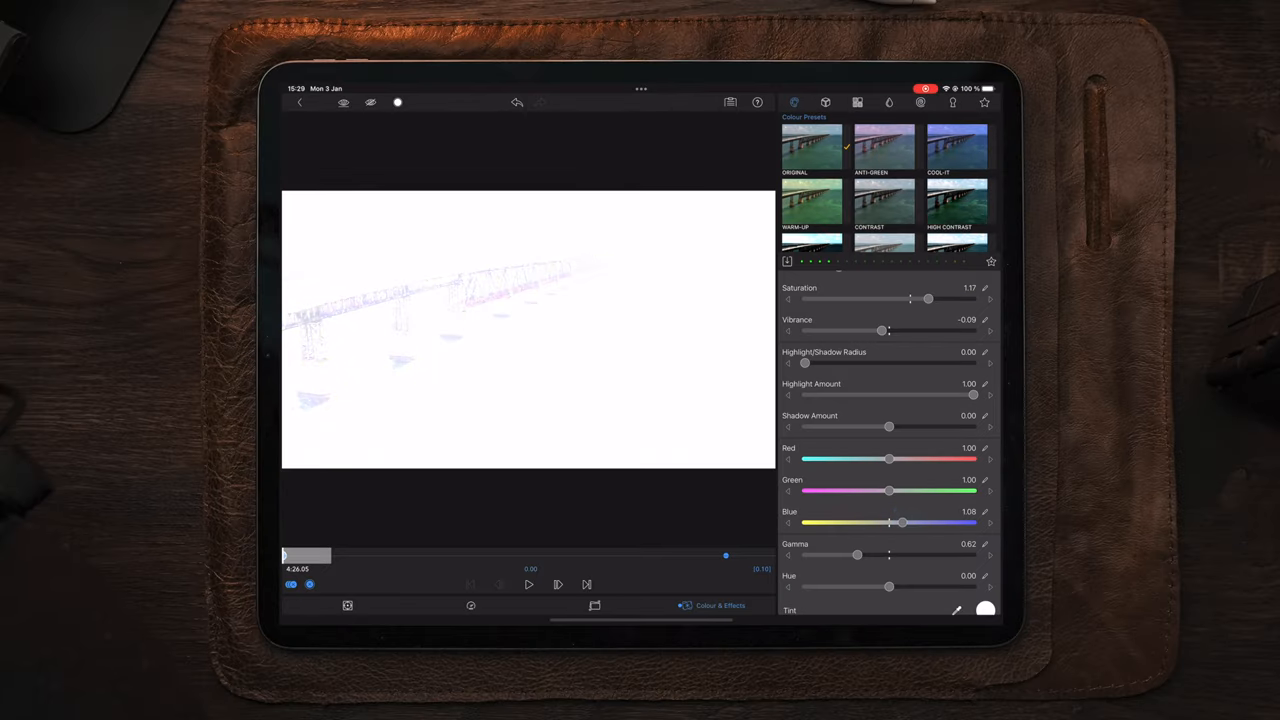
drag(904, 524, 898, 524)
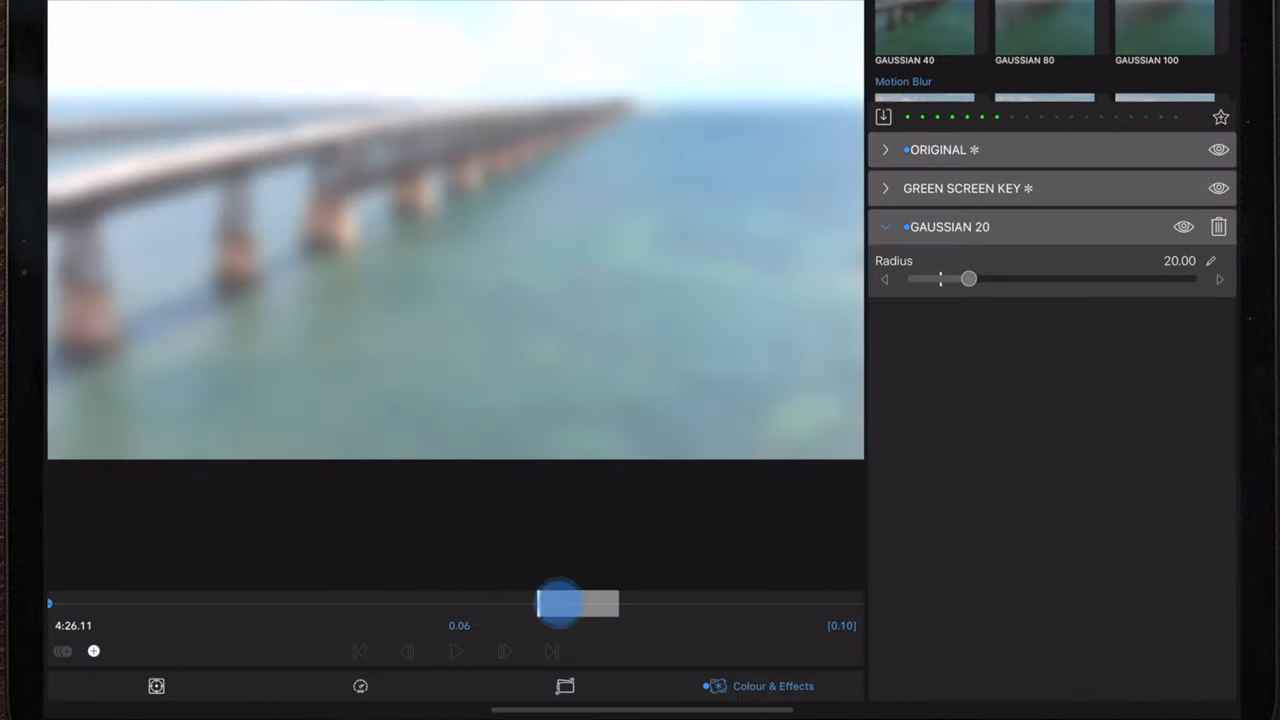
Step: Move the playhead to the clip's final frame and keyframe the Gaussian 20 blur radius there
drag(560, 602, 780, 602)
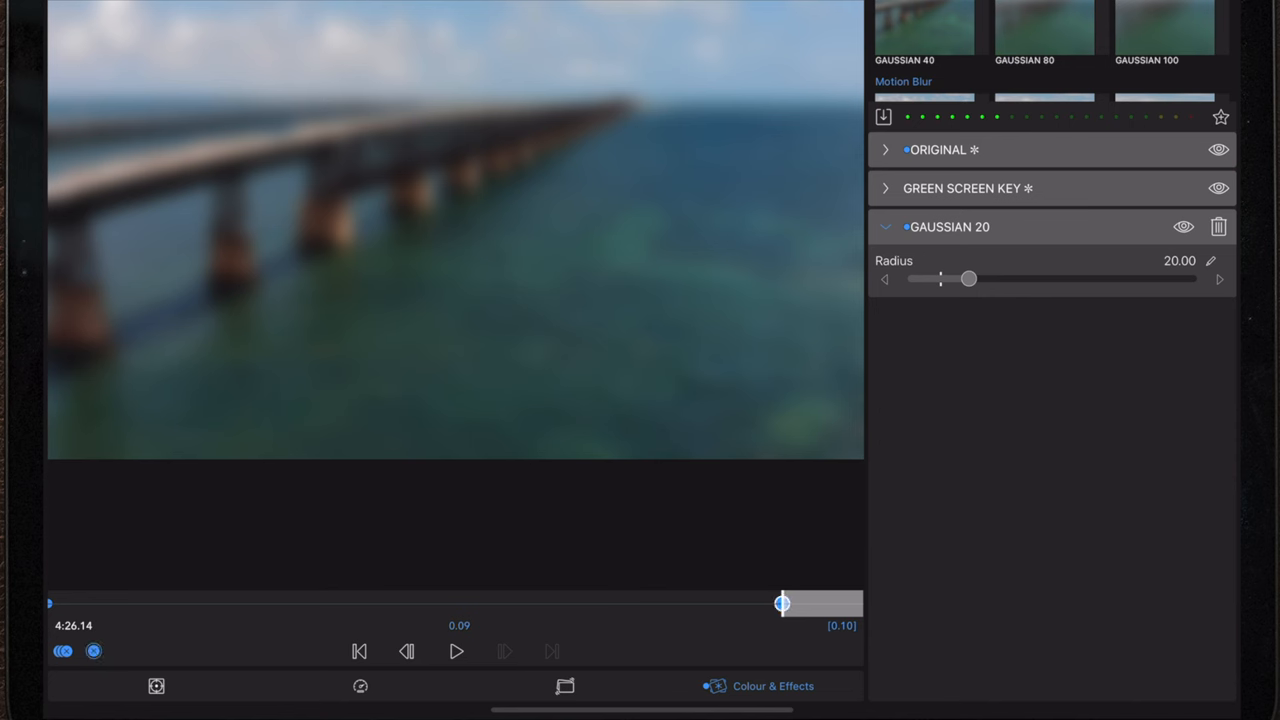
drag(968, 280, 912, 280)
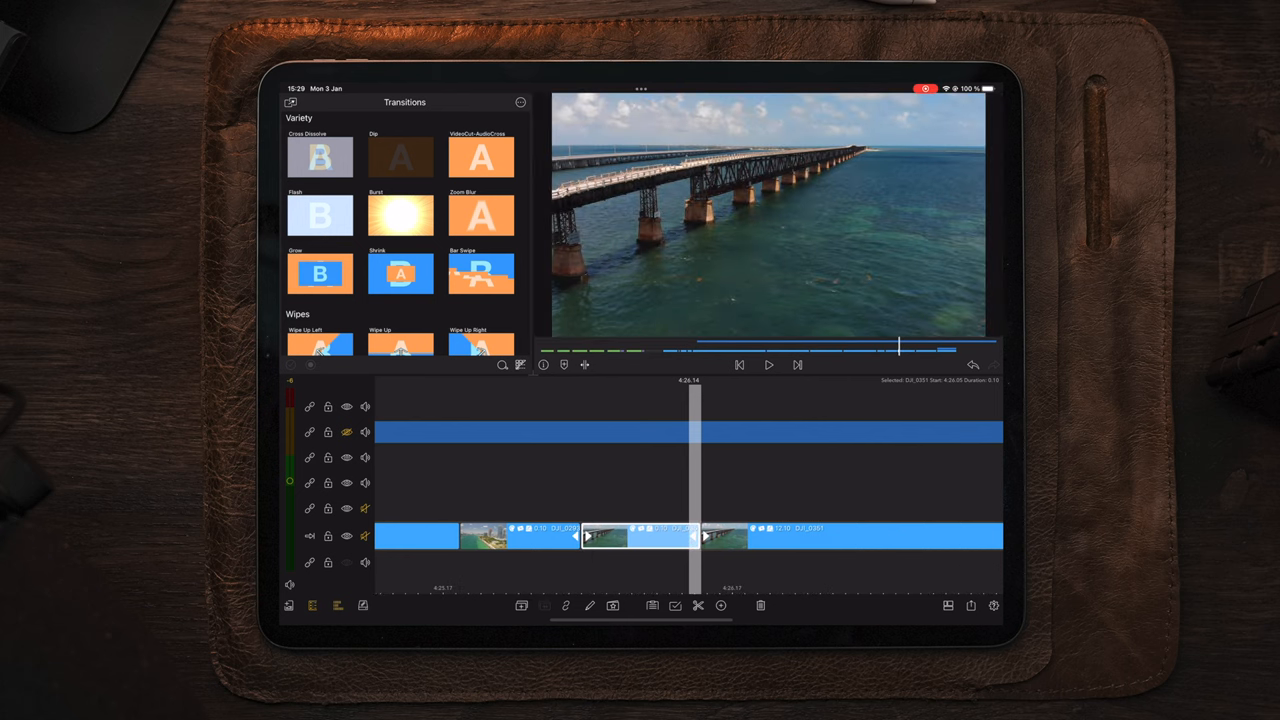
Step: Play back the blurred cut between the bridge and Miami clips on the timeline
click(768, 364)
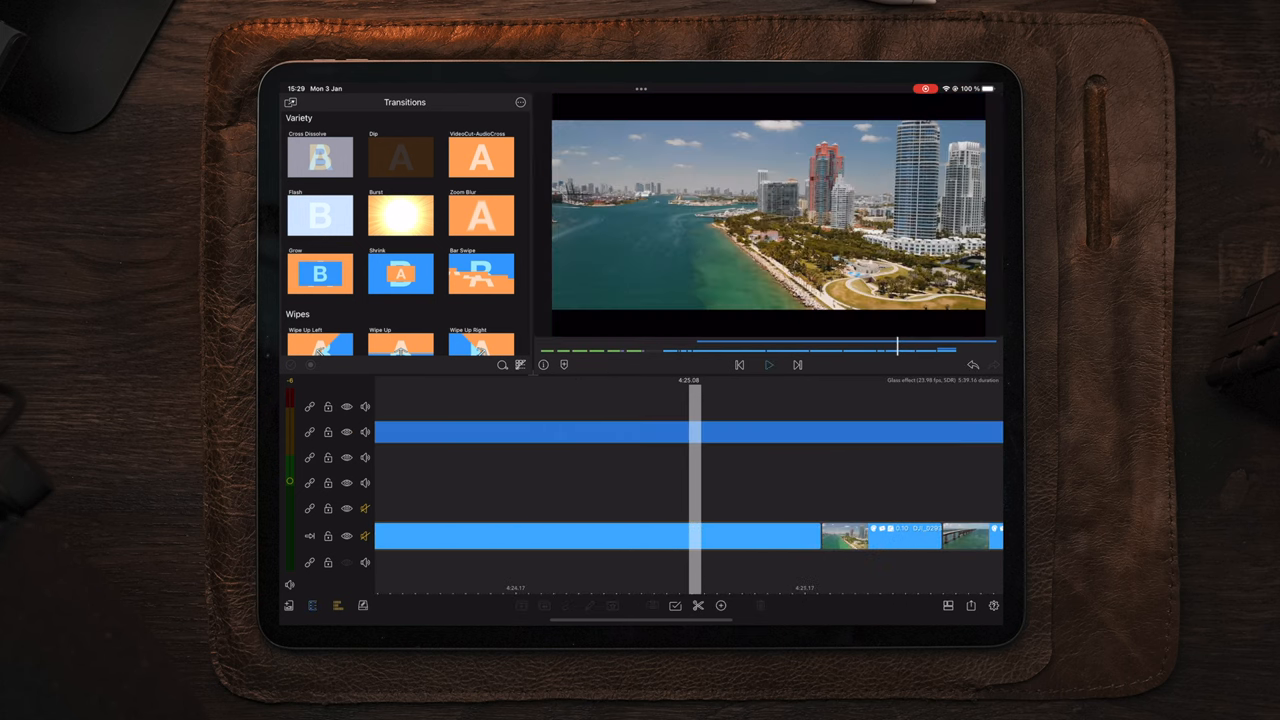
click(768, 364)
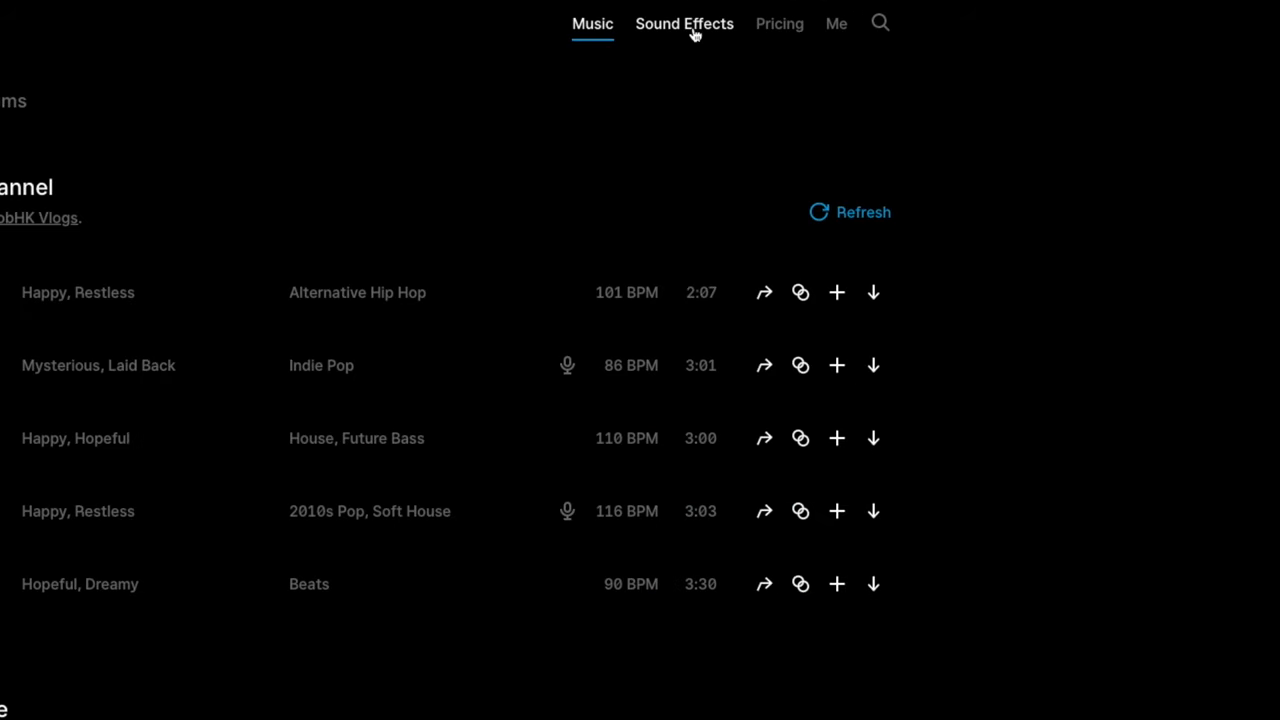
Step: Browse Epidemic Sound's Whoosh effects, previewing Whoosh To Hit 2 and PE-Music 40
click(684, 24)
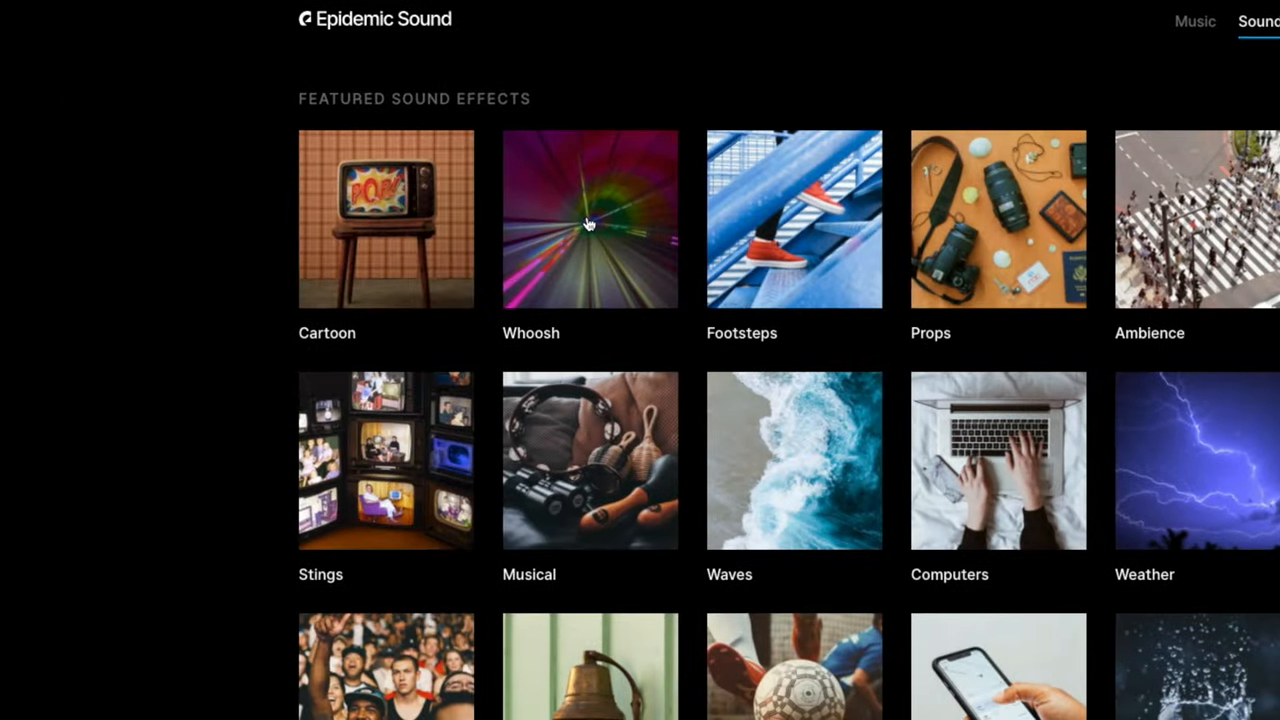
click(590, 218)
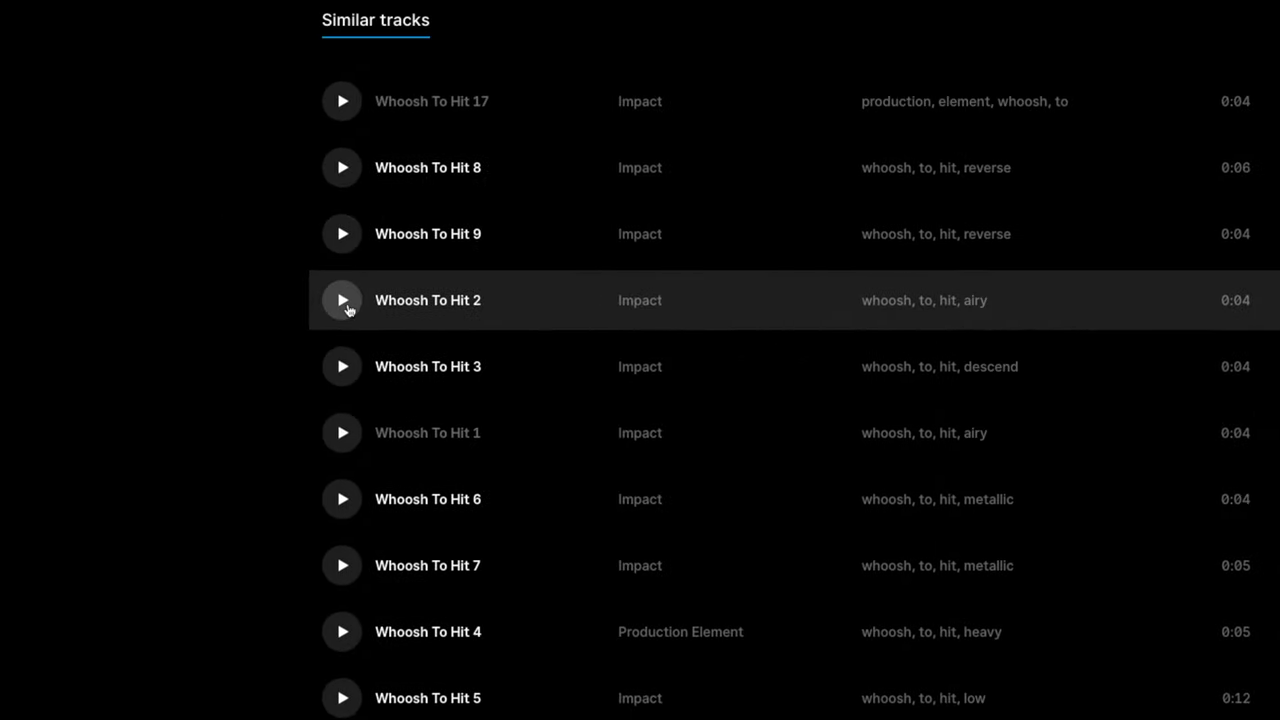
click(340, 300)
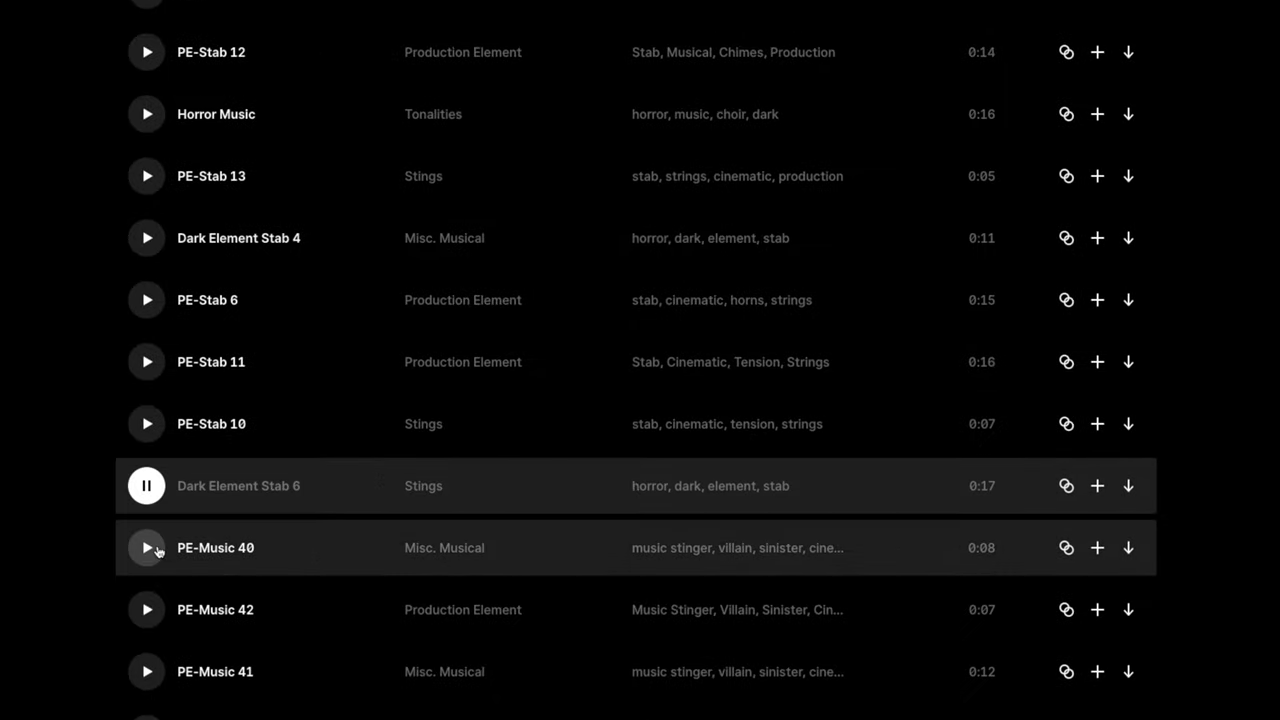
click(146, 608)
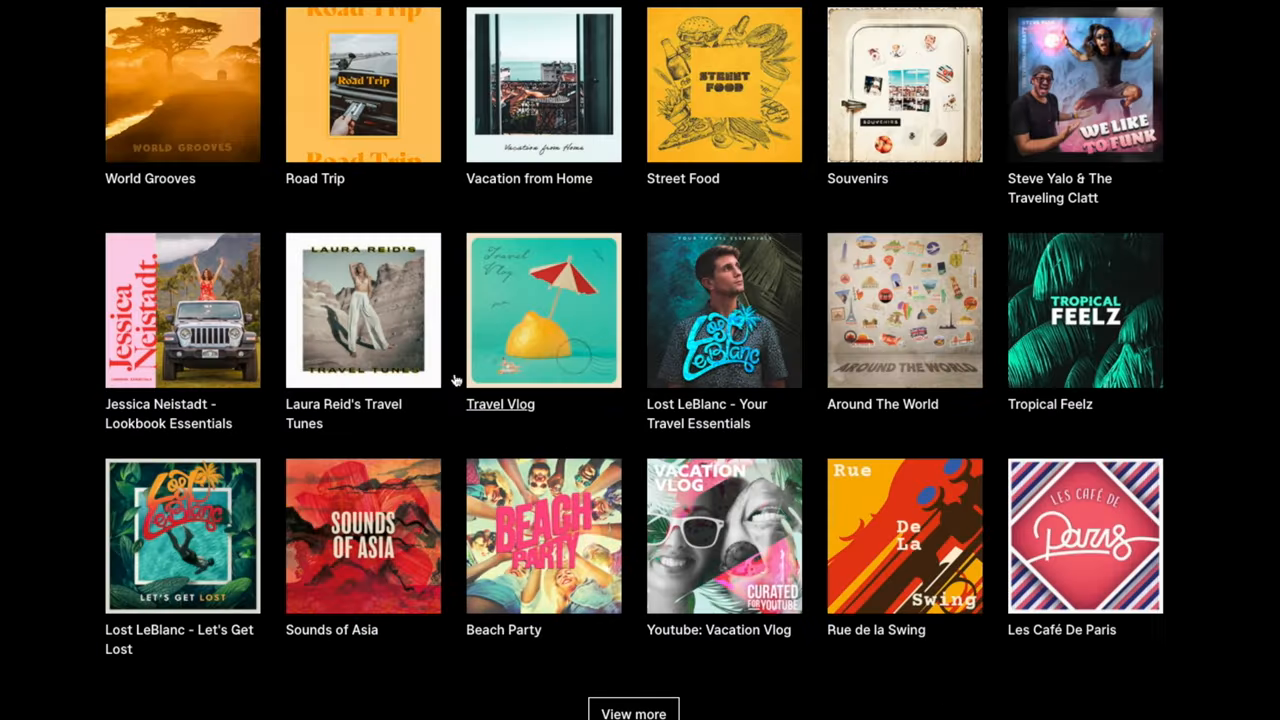
Step: Browse the Travel playlists, open one and preview the track Kaleidoscopic Imagination
scroll(up, 3)
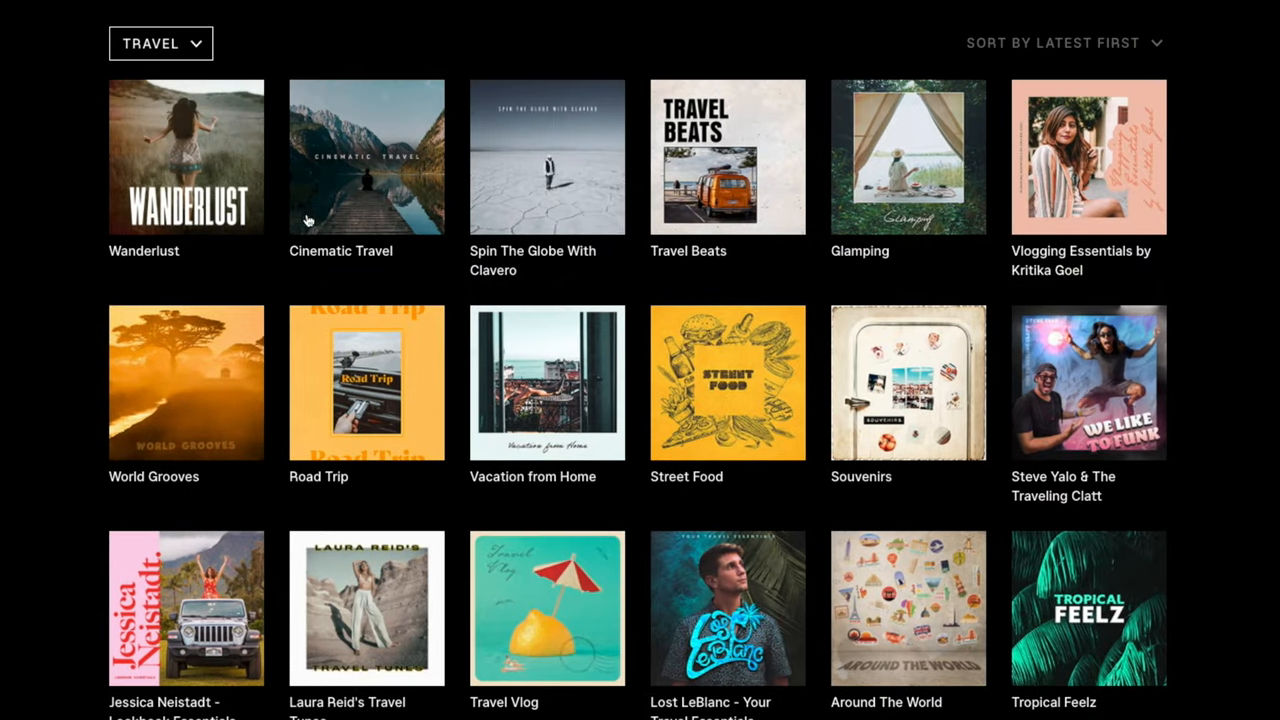
click(366, 156)
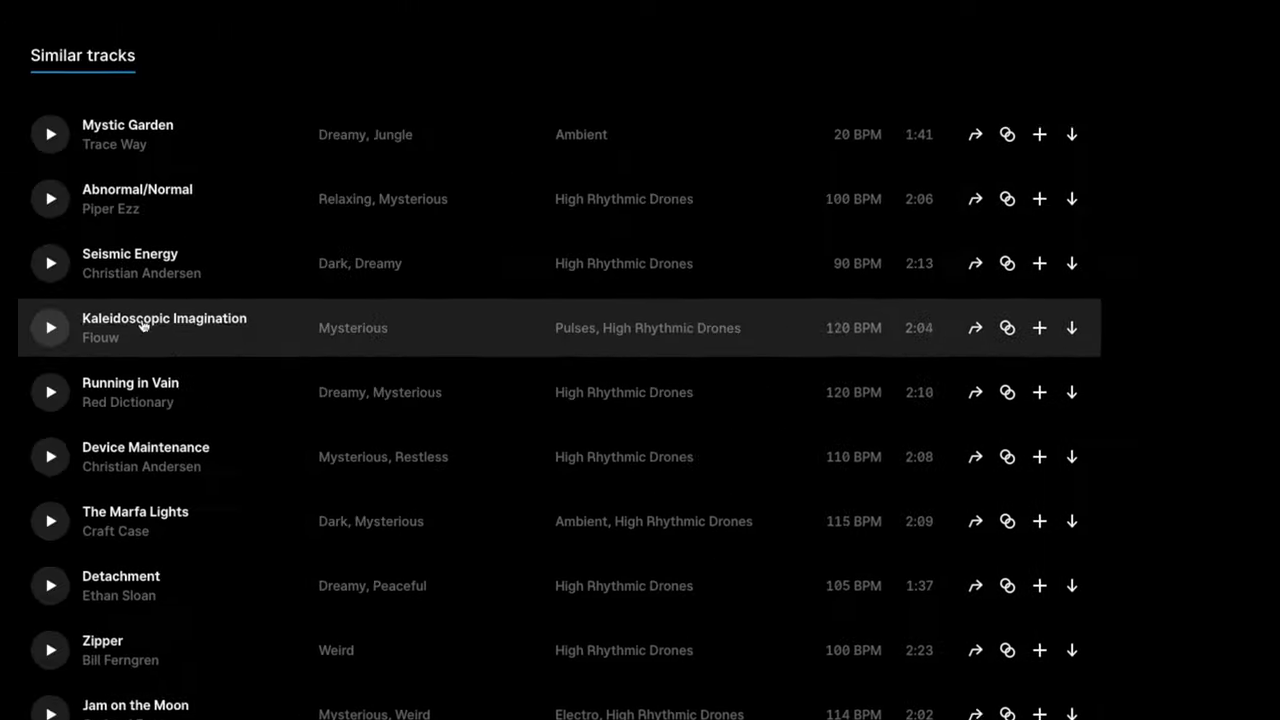
click(48, 264)
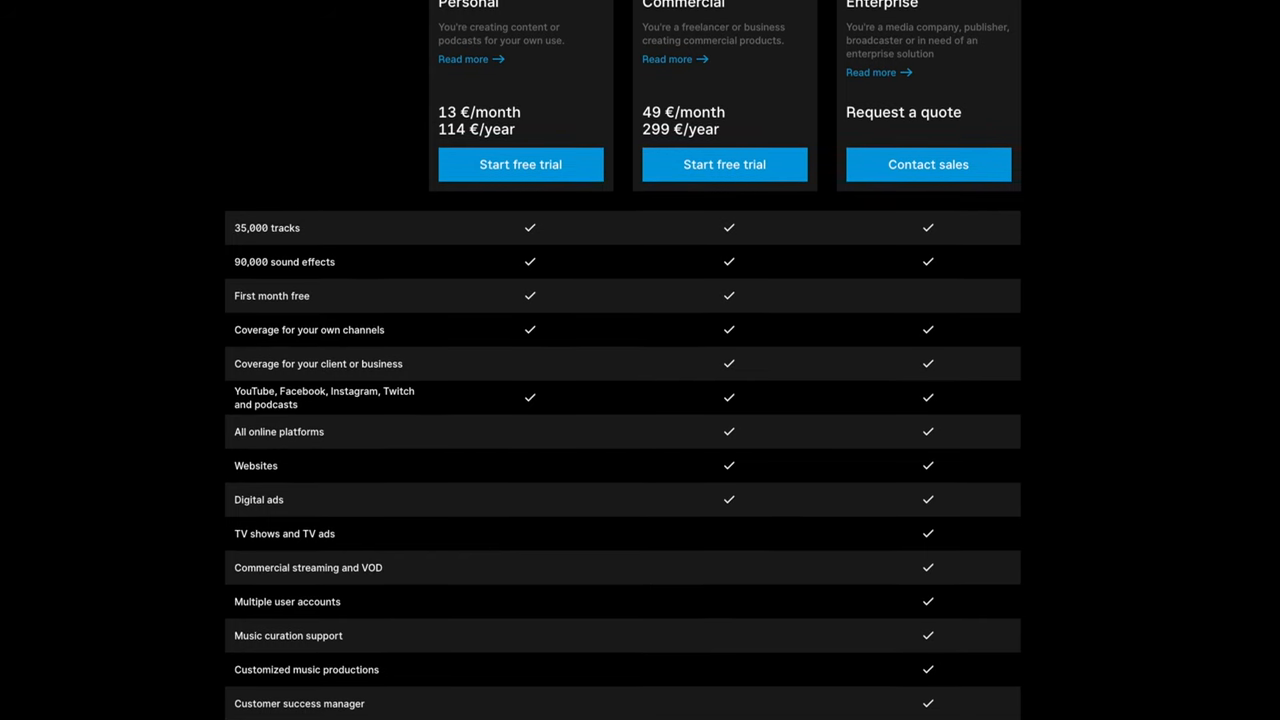
Step: Scroll through the Personal, Commercial and Enterprise plan comparison table
scroll(down, 3)
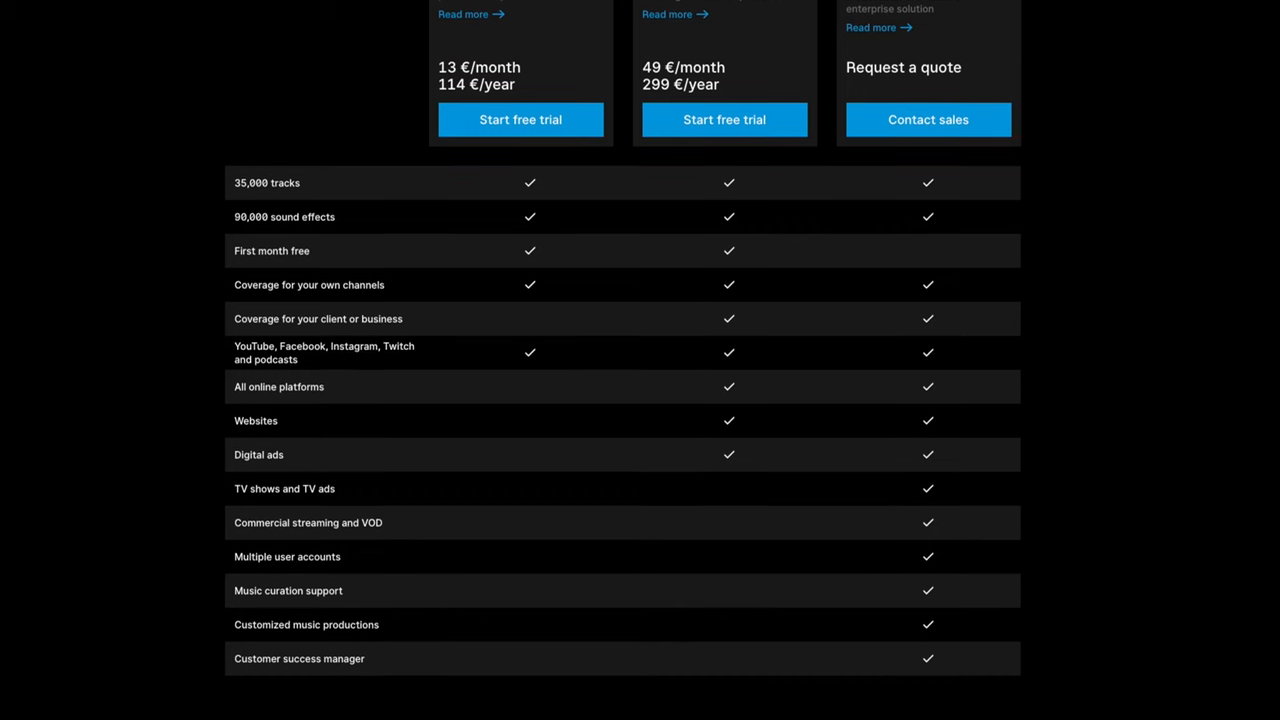
scroll(up, 3)
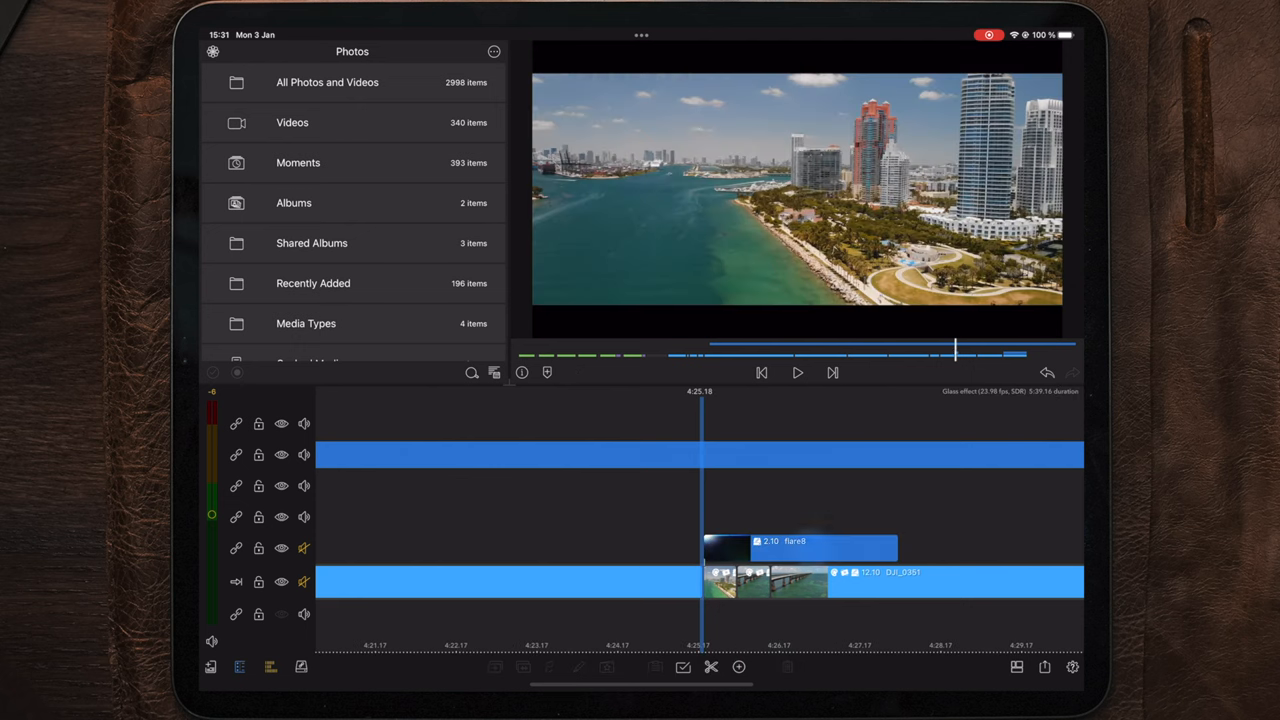
Step: Bring the light-leak overlay clip into the Colour & Effects editor
click(800, 548)
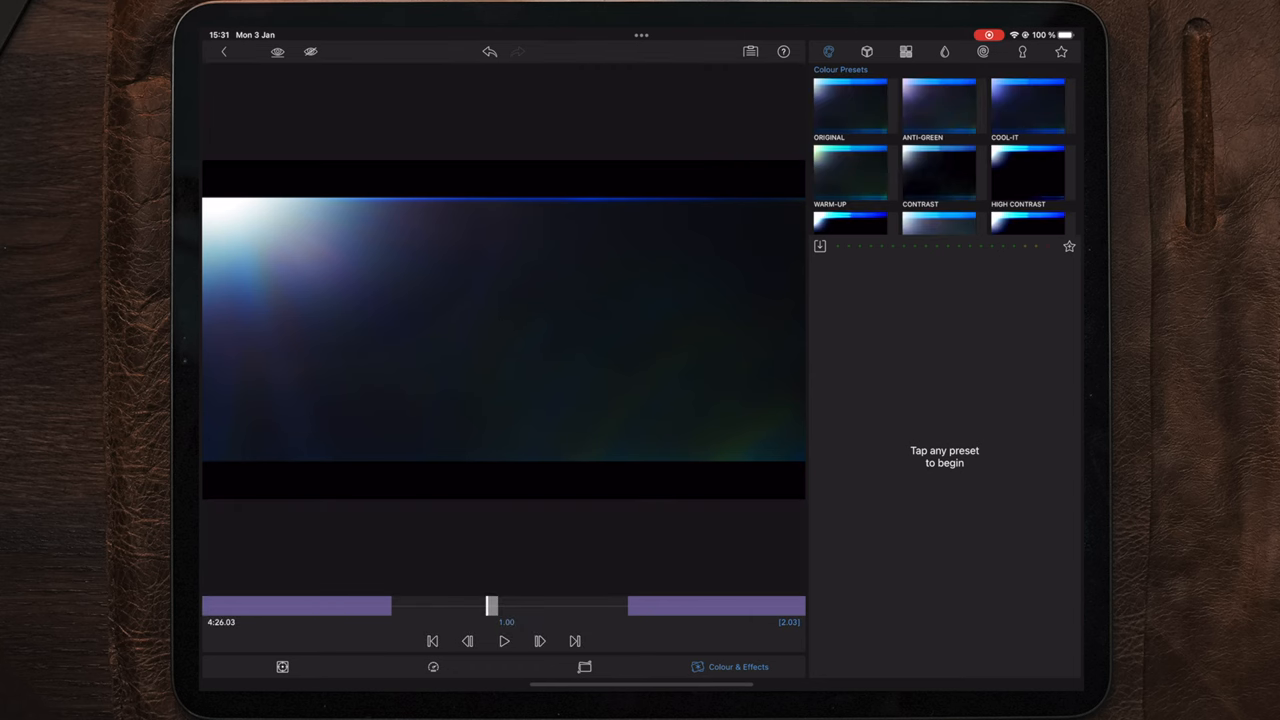
Step: In Frame & Fit, set the light-leak overlay's blending mode to Screen
click(876, 52)
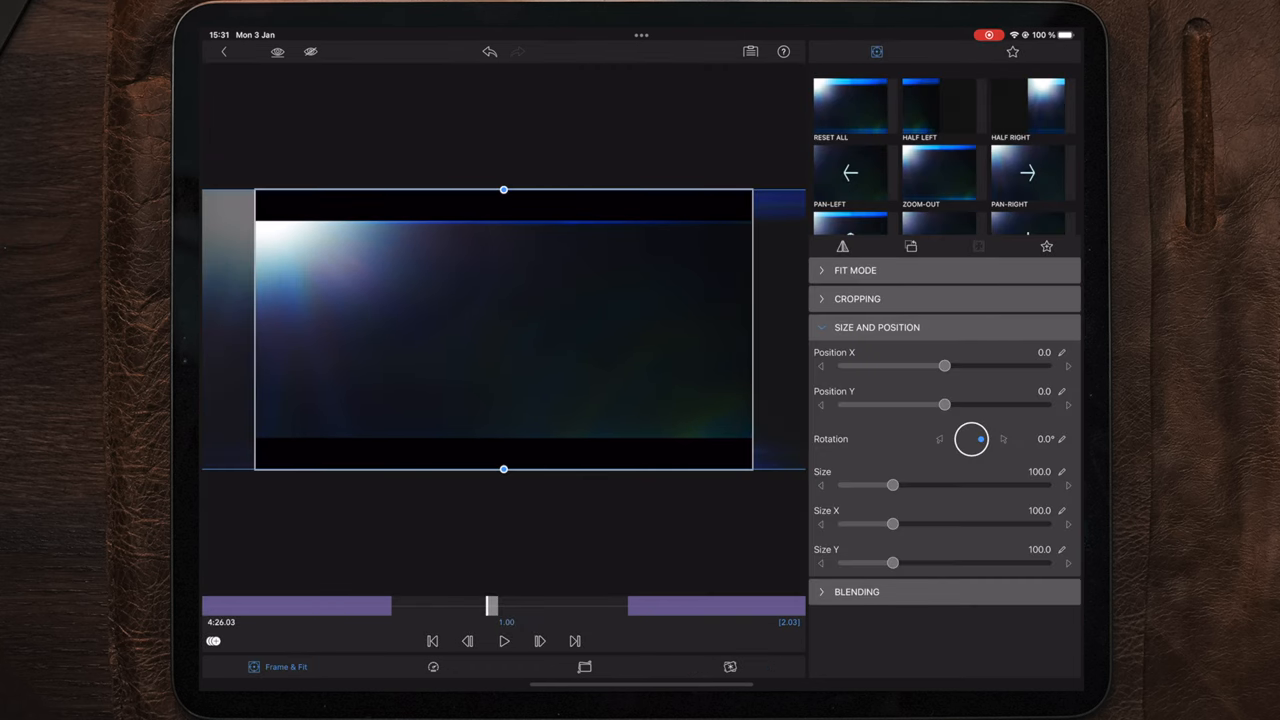
click(856, 592)
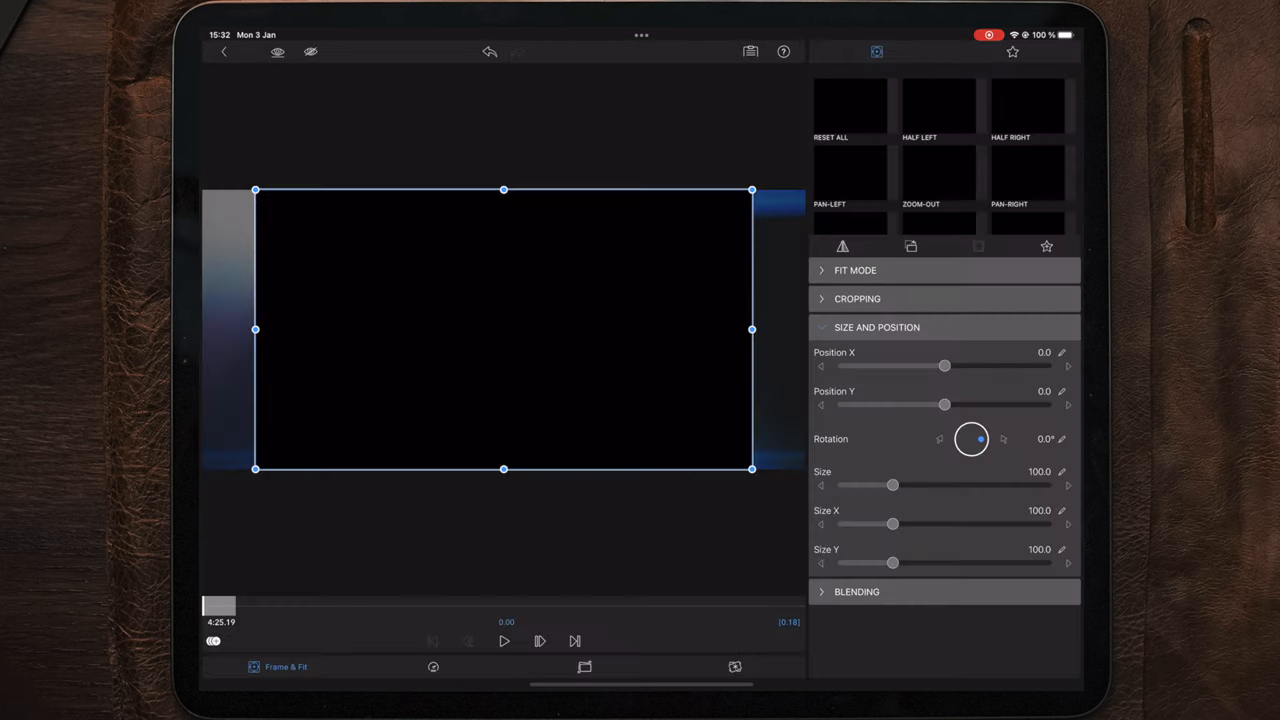
click(856, 356)
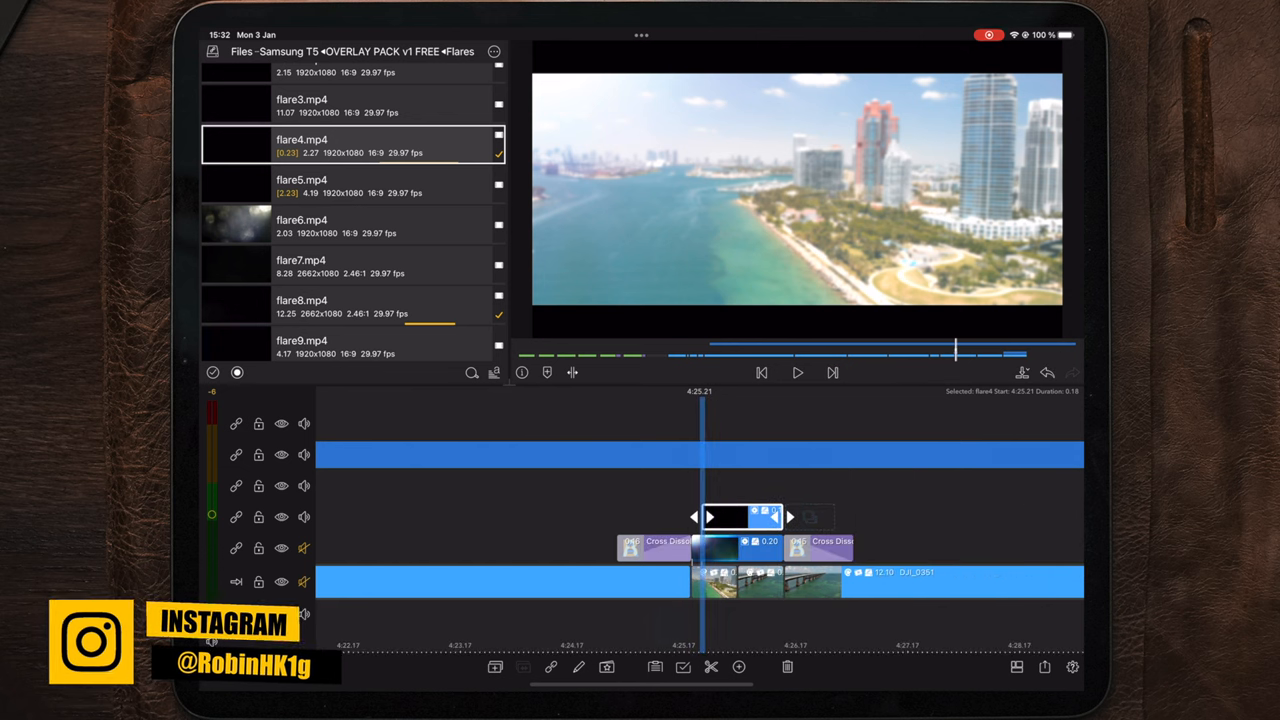
click(796, 372)
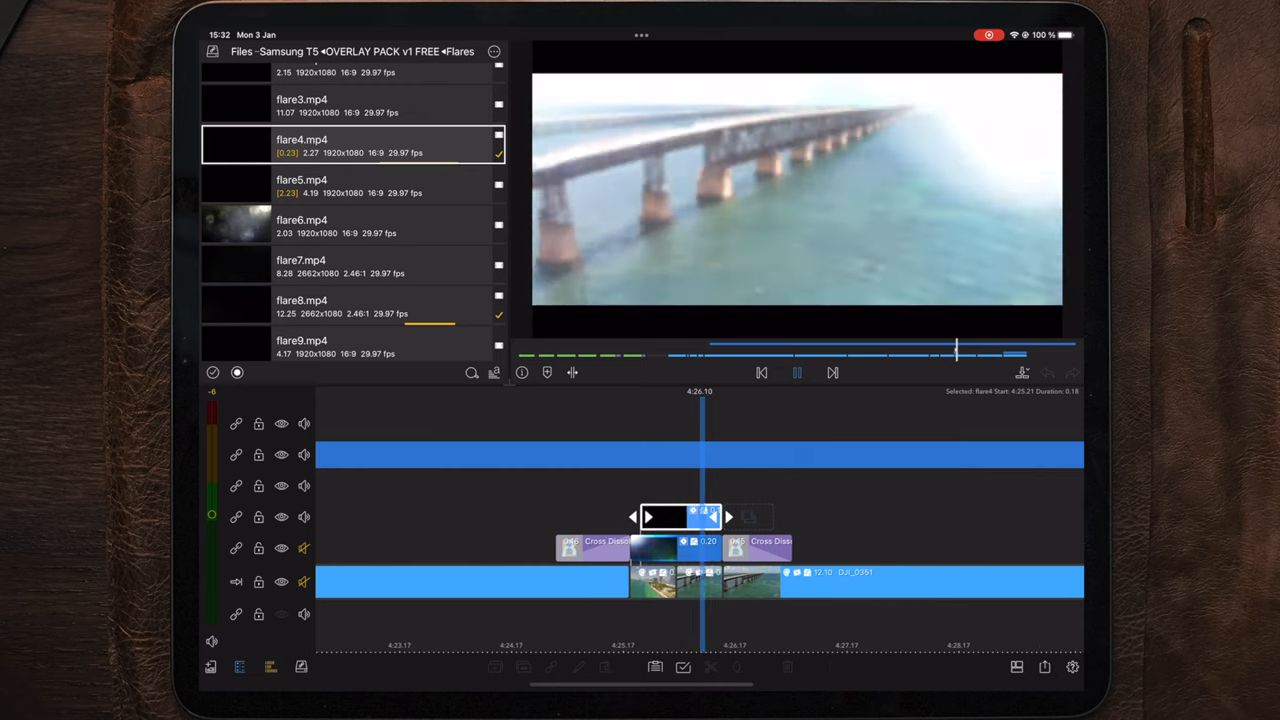
click(796, 372)
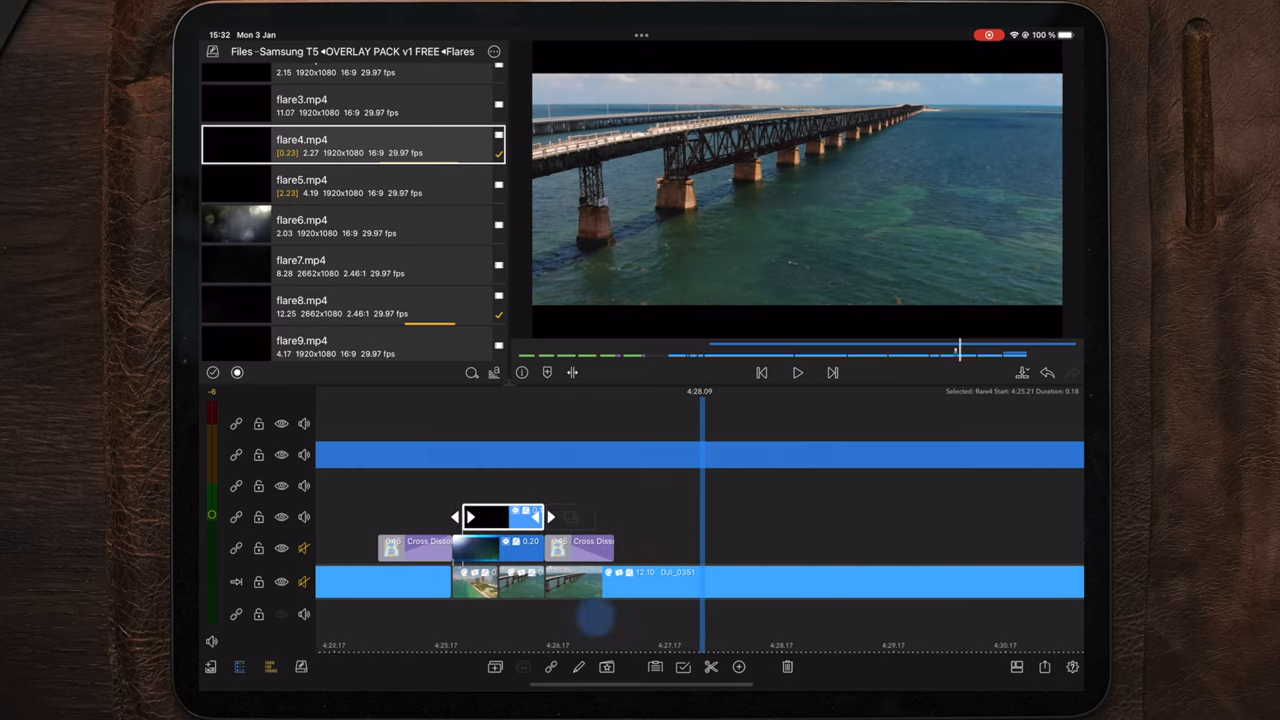
click(796, 372)
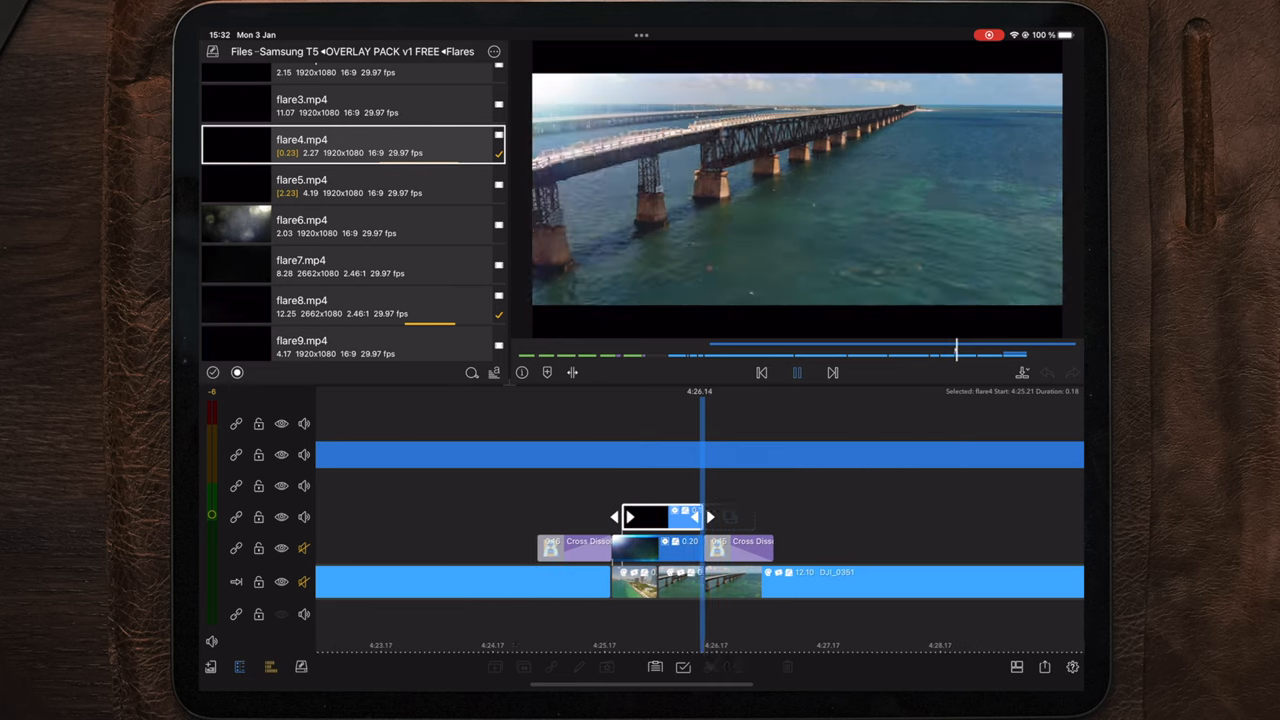
click(796, 372)
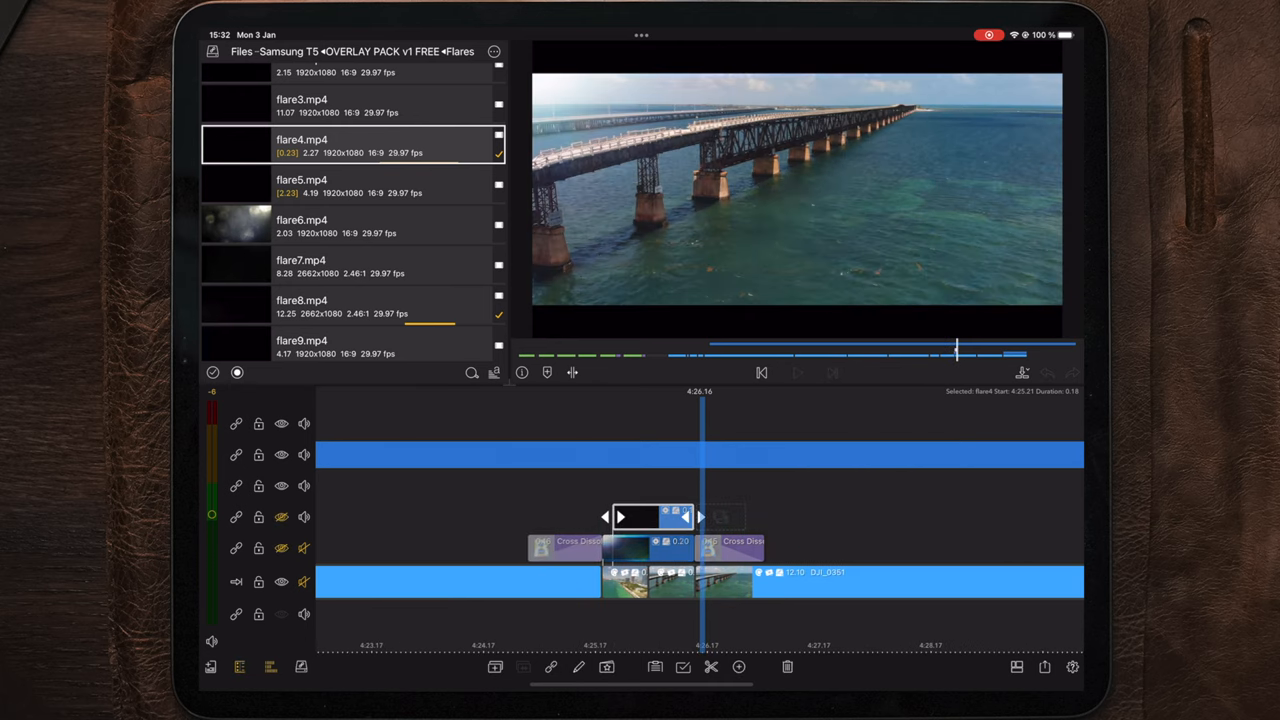
click(796, 372)
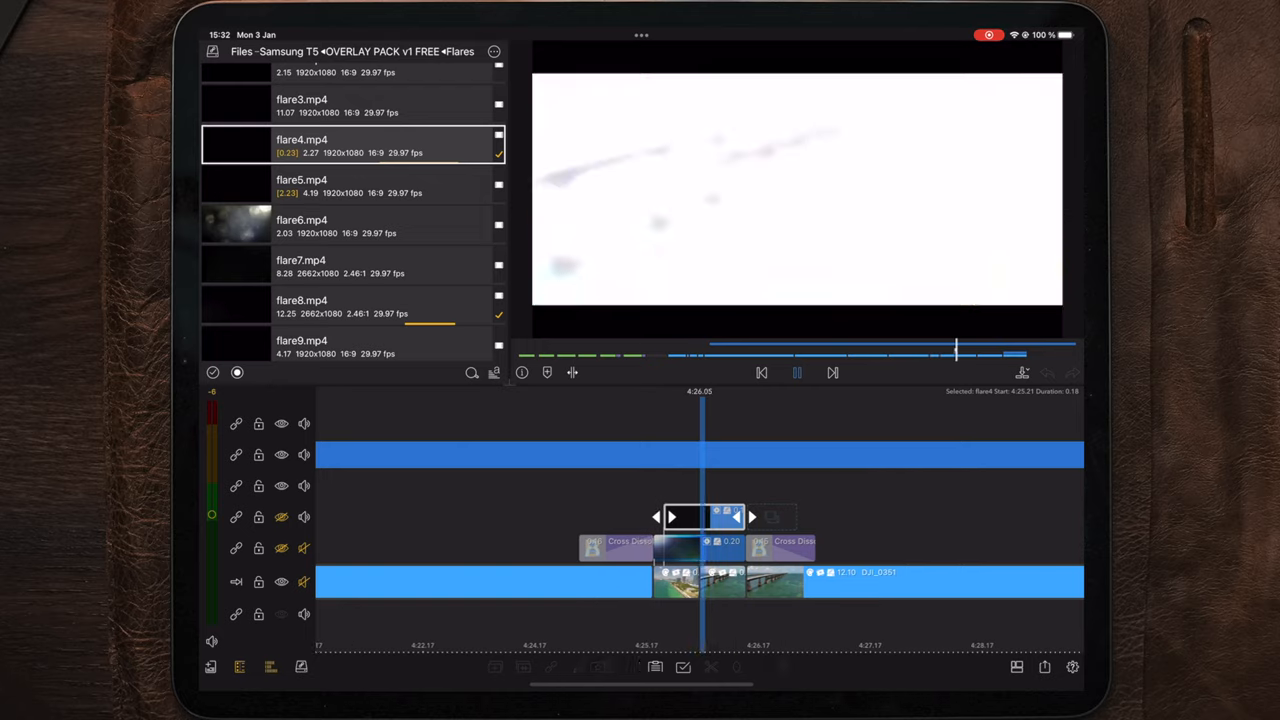